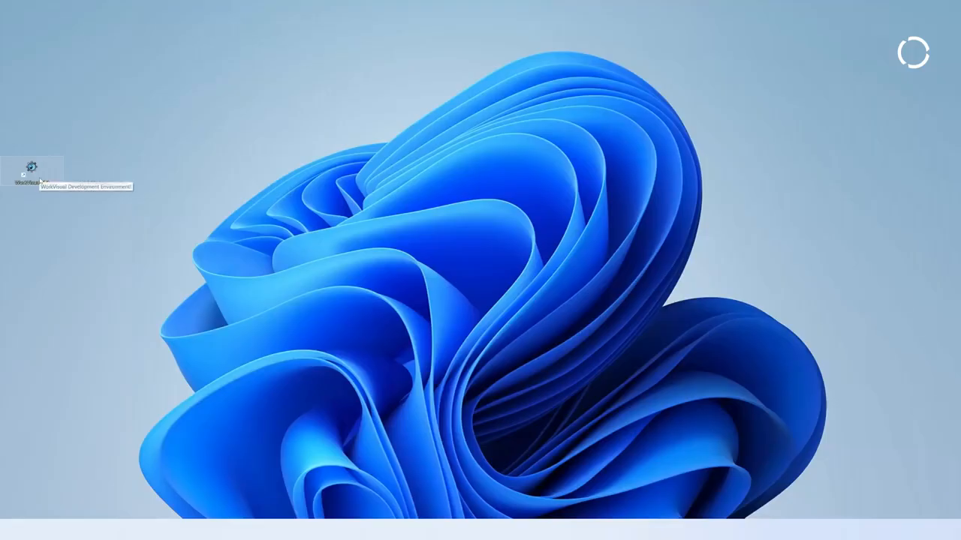
Launch KUKA WorkVisual 6.0 from its desktop shortcut and let the environment load.
{"action": "double_click", "coordinate": [30, 169]}
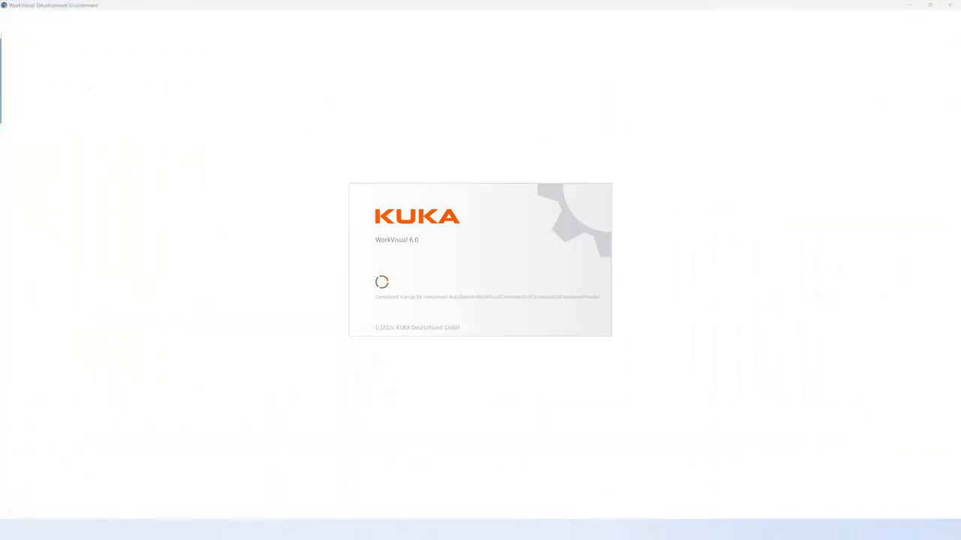
{"action": "left_click", "coordinate": [91, 18]}
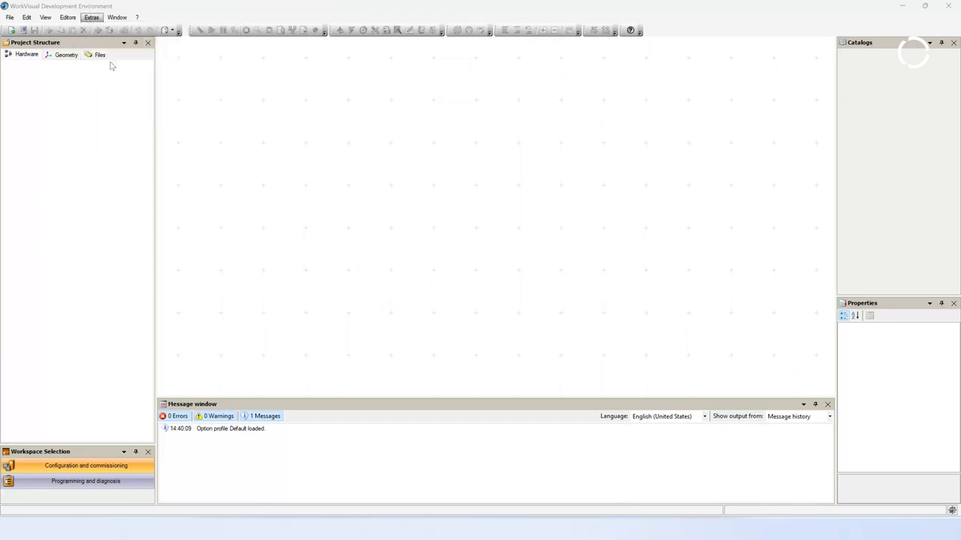
{"action": "left_click", "coordinate": [91, 16]}
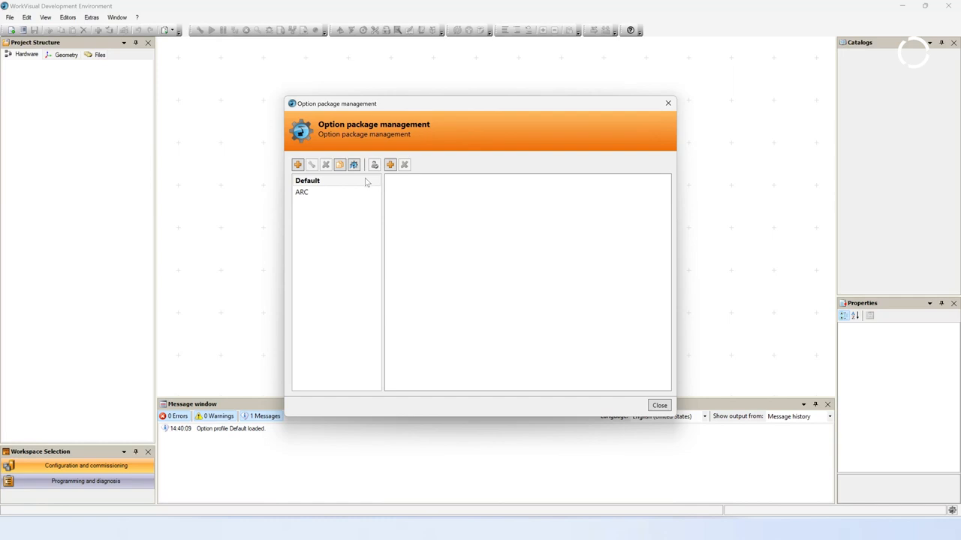
{"action": "left_click", "coordinate": [308, 181]}
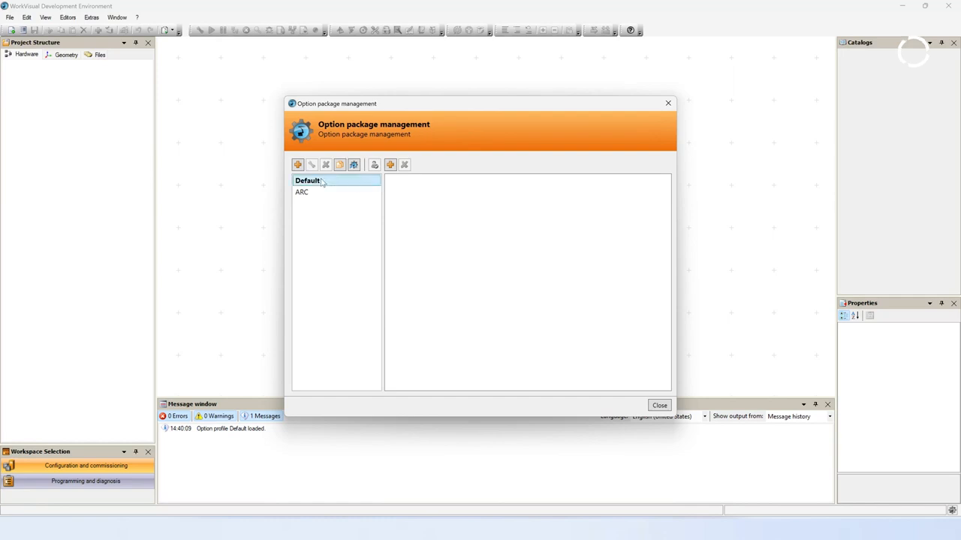
{"action": "mouse_move", "coordinate": [663, 376]}
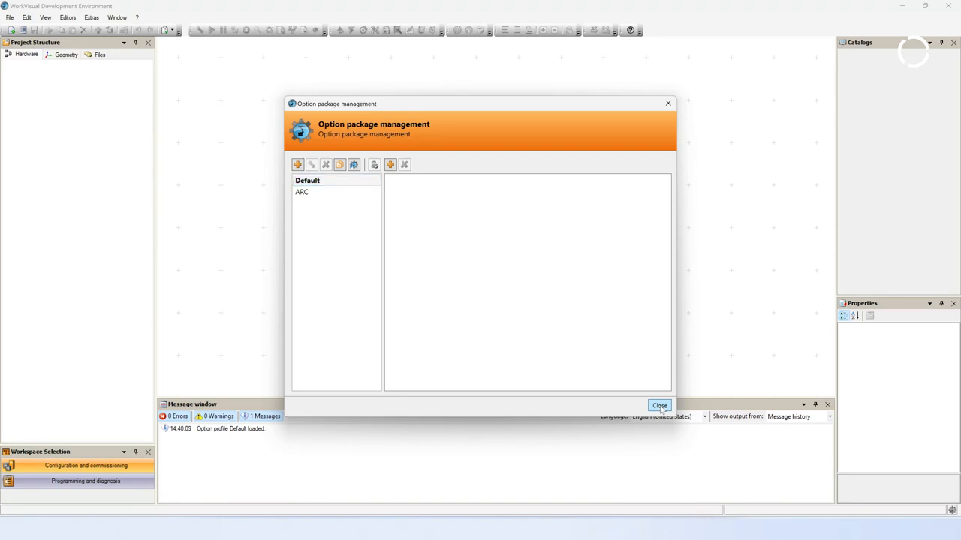
{"action": "left_click", "coordinate": [659, 405]}
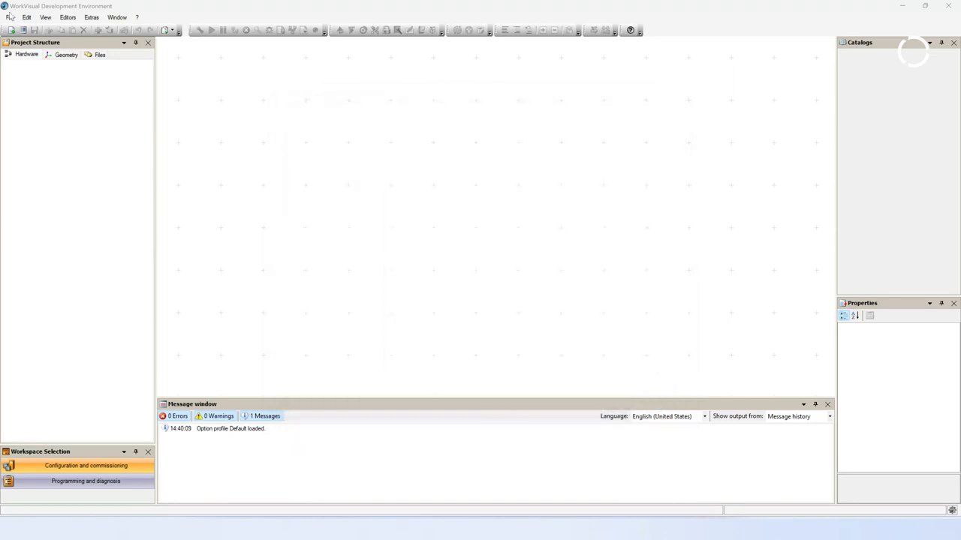
Select WorkingProject V1.3.0 under KUKA WeldingCell > Controller 1, enabling download of necessary options.
{"action": "left_click", "coordinate": [11, 17]}
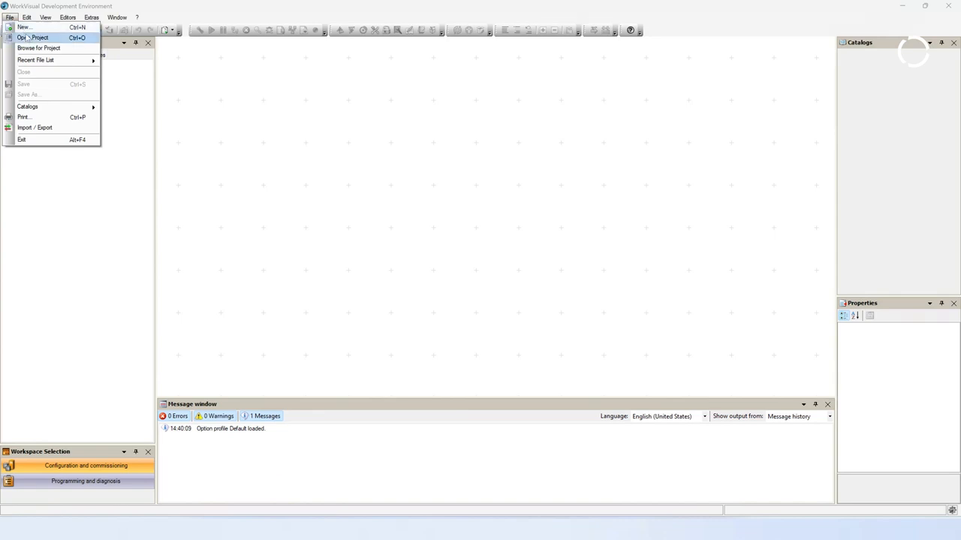
{"action": "left_click", "coordinate": [34, 37]}
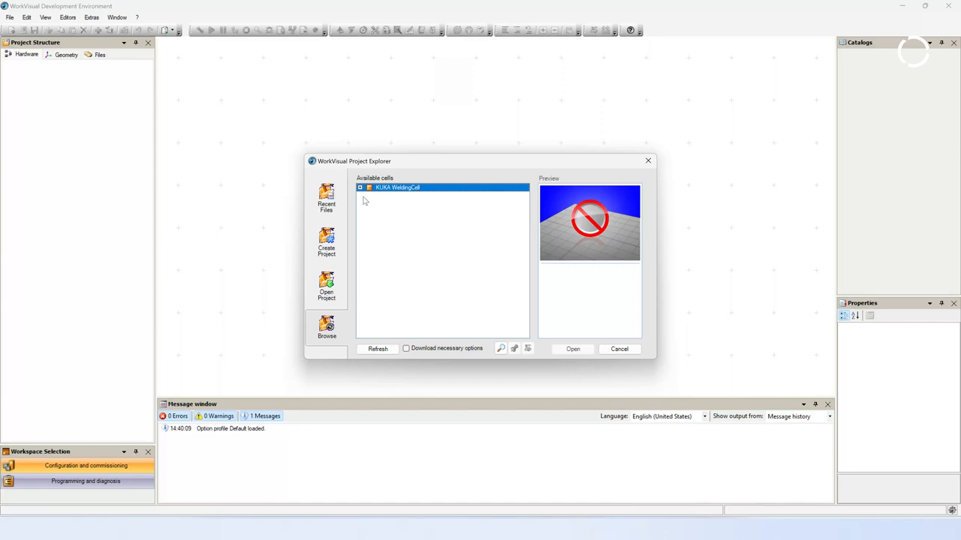
{"action": "left_click", "coordinate": [359, 187]}
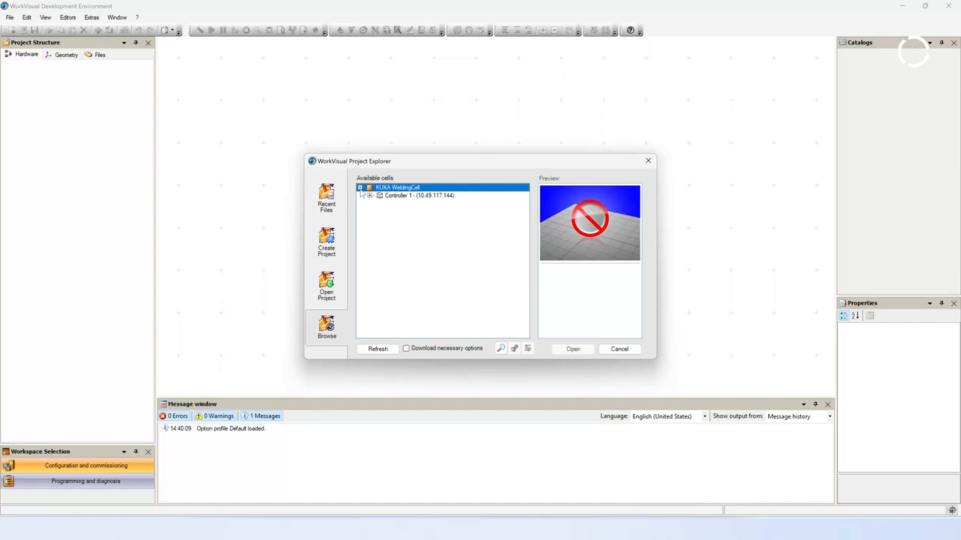
{"action": "left_click", "coordinate": [373, 195]}
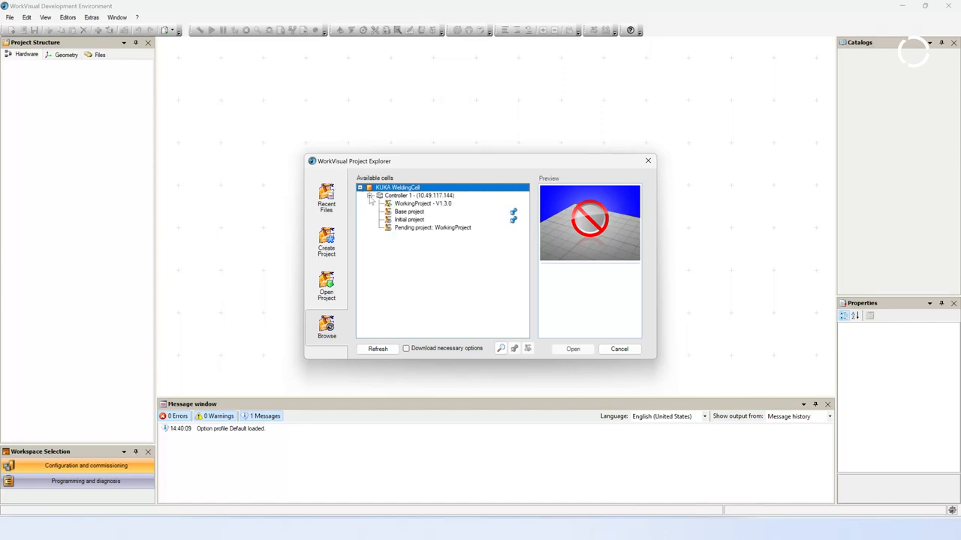
{"action": "left_click", "coordinate": [423, 203]}
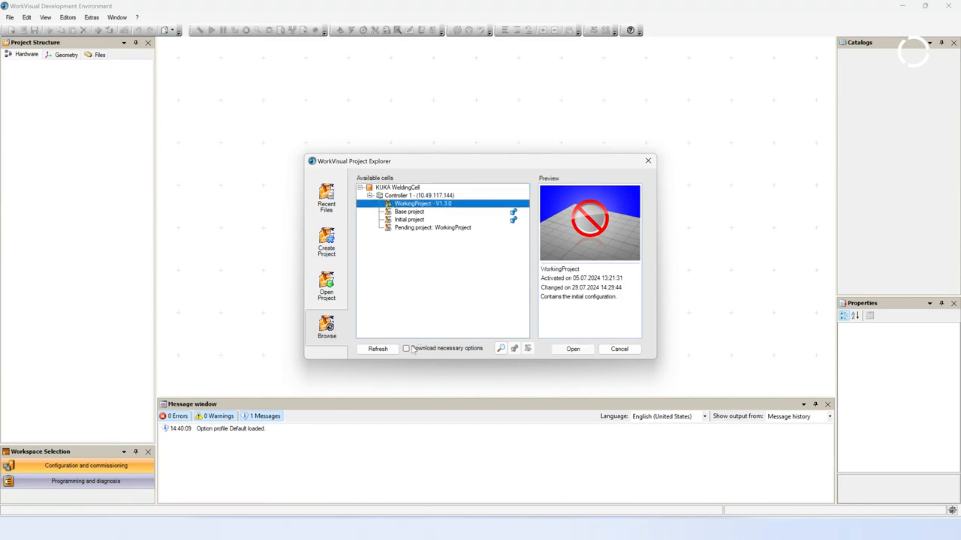
{"action": "left_click", "coordinate": [406, 348]}
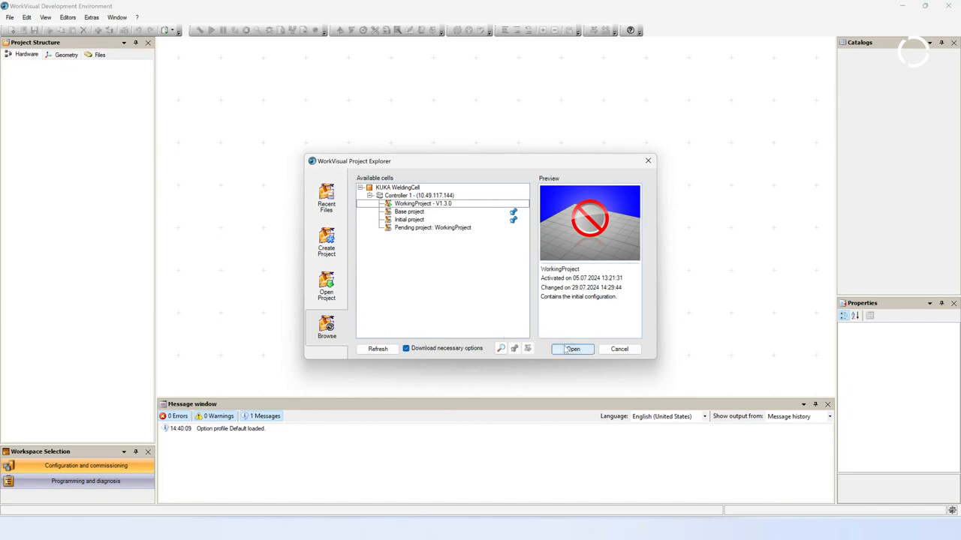
Open WorkingProject V1.3.0, accepting the overwrite of the dynamic option profile.
{"action": "left_click", "coordinate": [572, 349]}
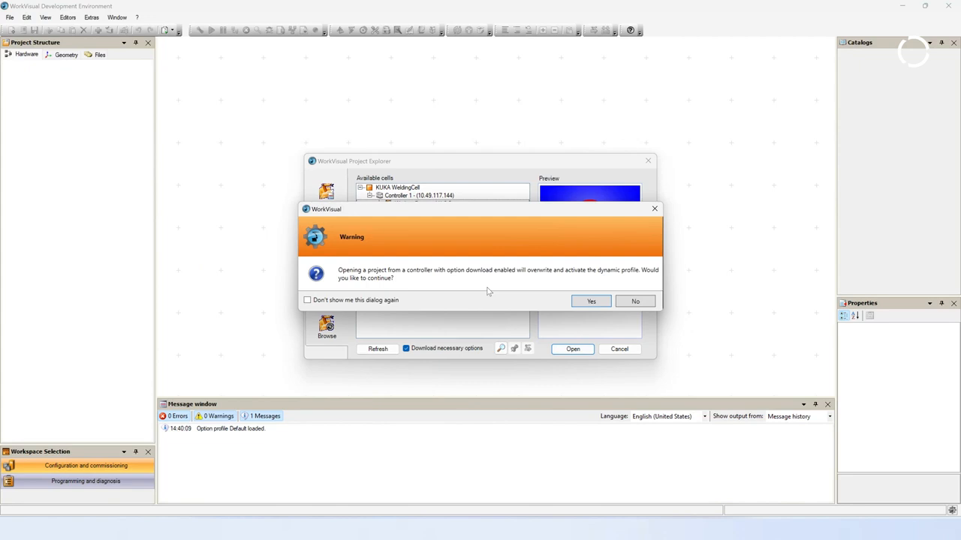
{"action": "mouse_move", "coordinate": [380, 294]}
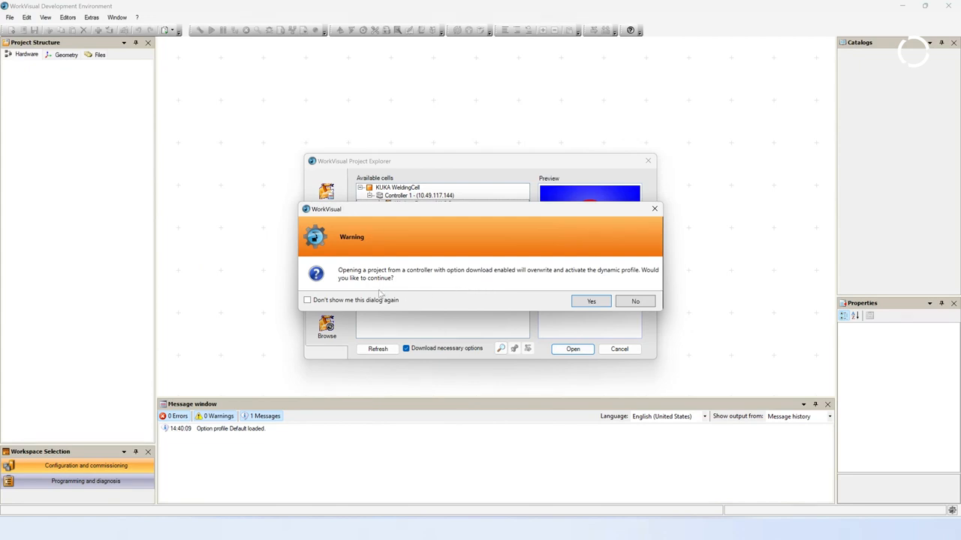
{"action": "mouse_move", "coordinate": [555, 302]}
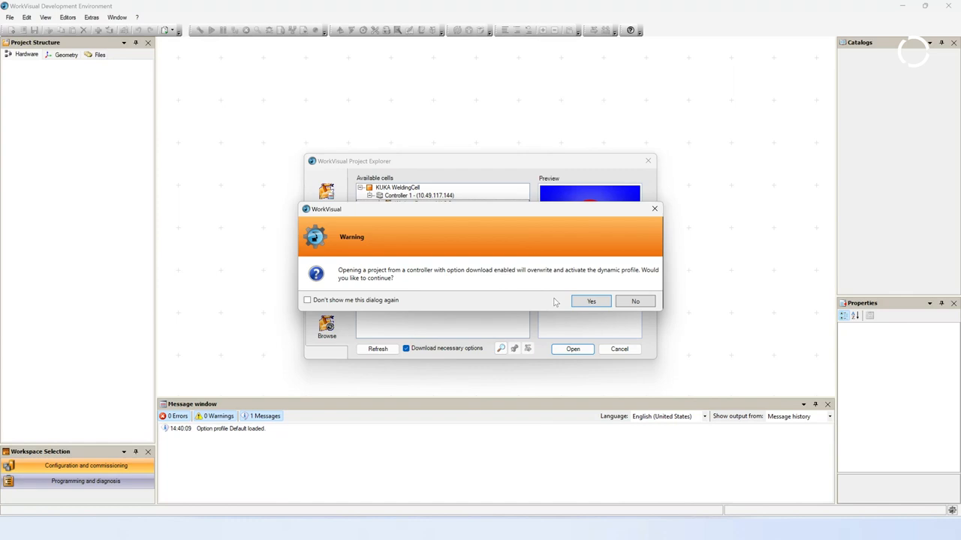
{"action": "left_click", "coordinate": [590, 301]}
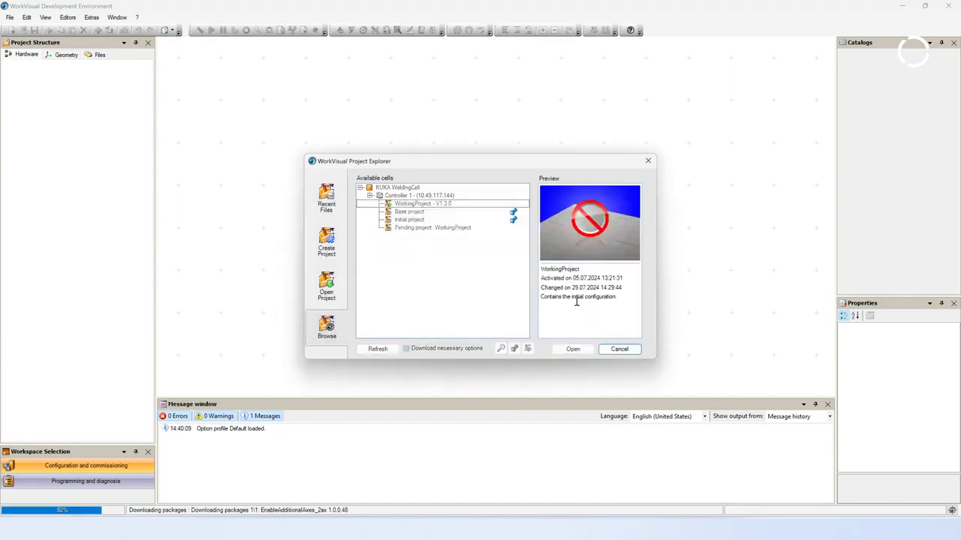
{"action": "left_click", "coordinate": [573, 349]}
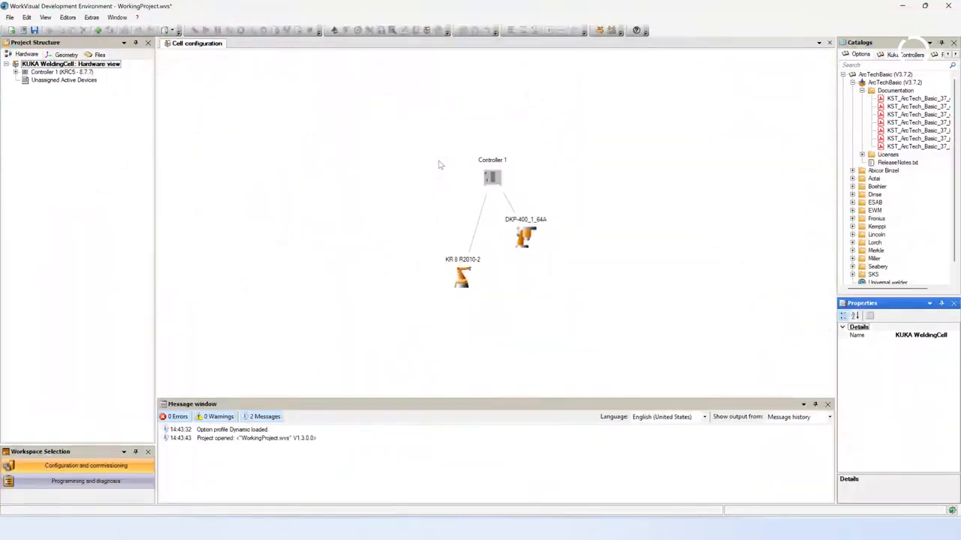
{"action": "mouse_move", "coordinate": [150, 128]}
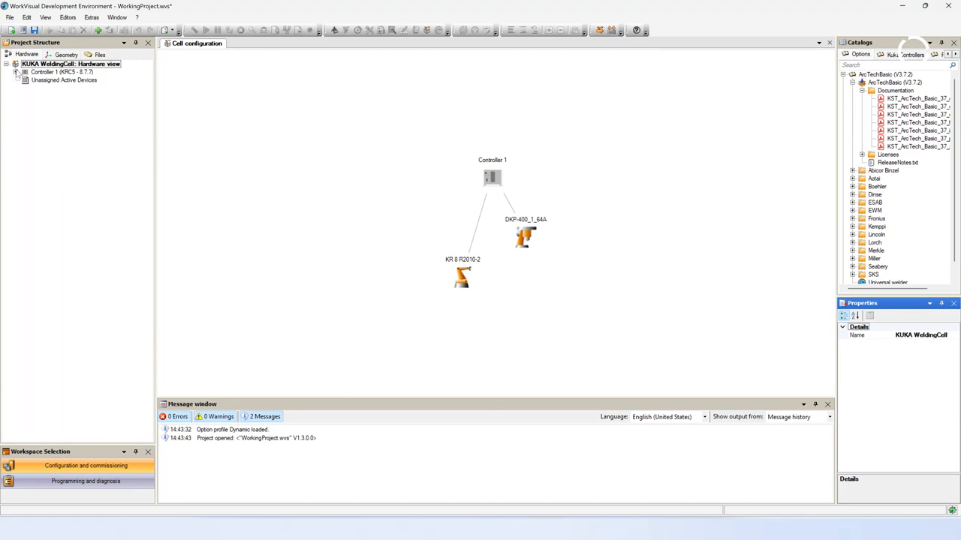
Expand Controller 1, back out of the import/export assistants, then close WorkingProject.
{"action": "left_click", "coordinate": [19, 72]}
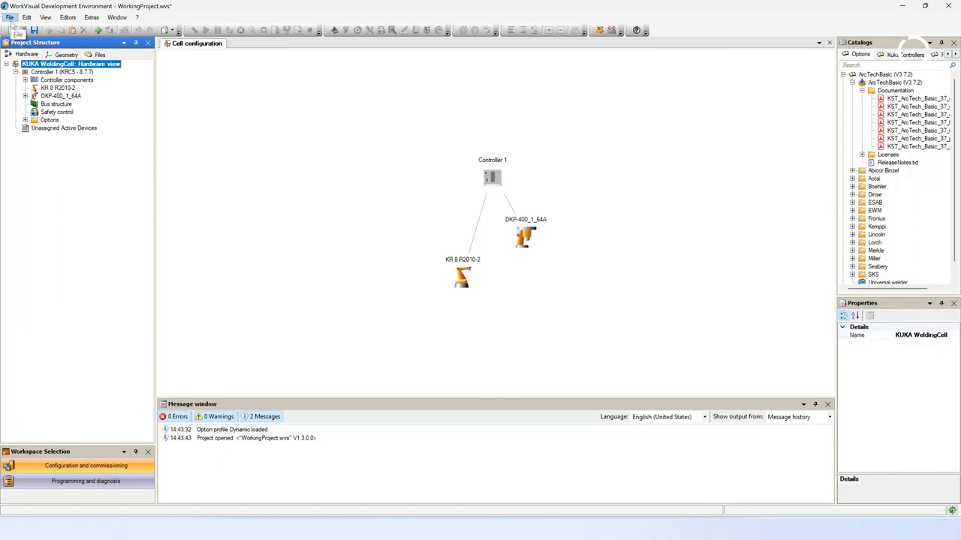
{"action": "left_click", "coordinate": [10, 17]}
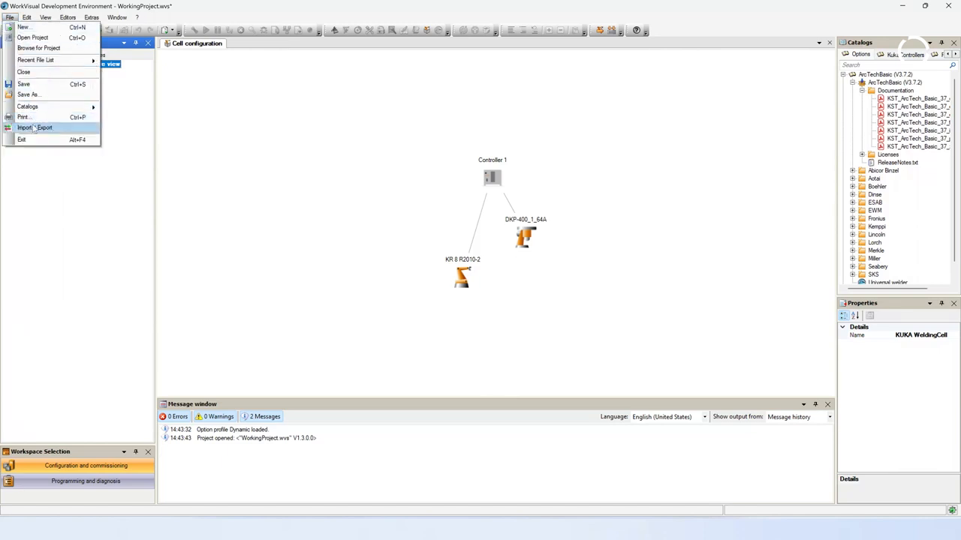
{"action": "left_click", "coordinate": [33, 127]}
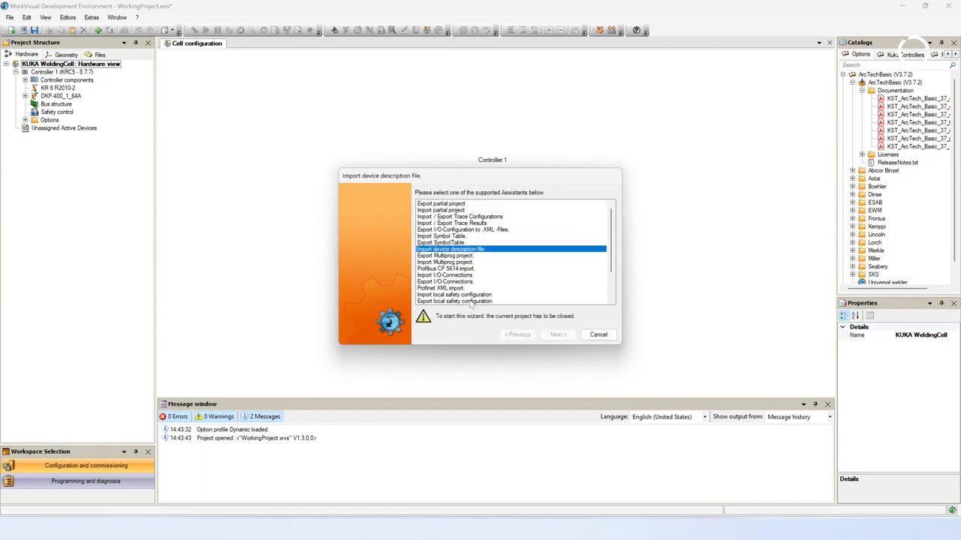
{"action": "mouse_move", "coordinate": [560, 322]}
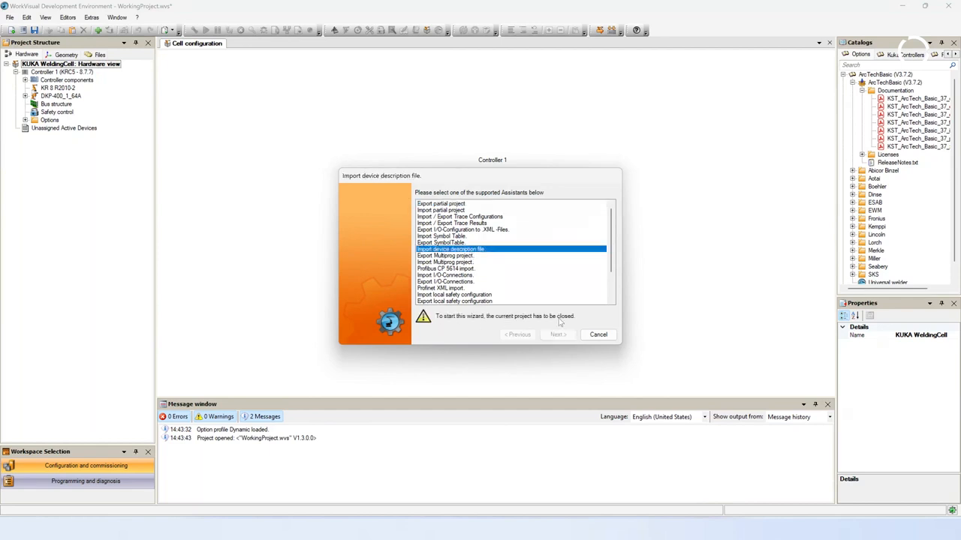
{"action": "left_click", "coordinate": [598, 334]}
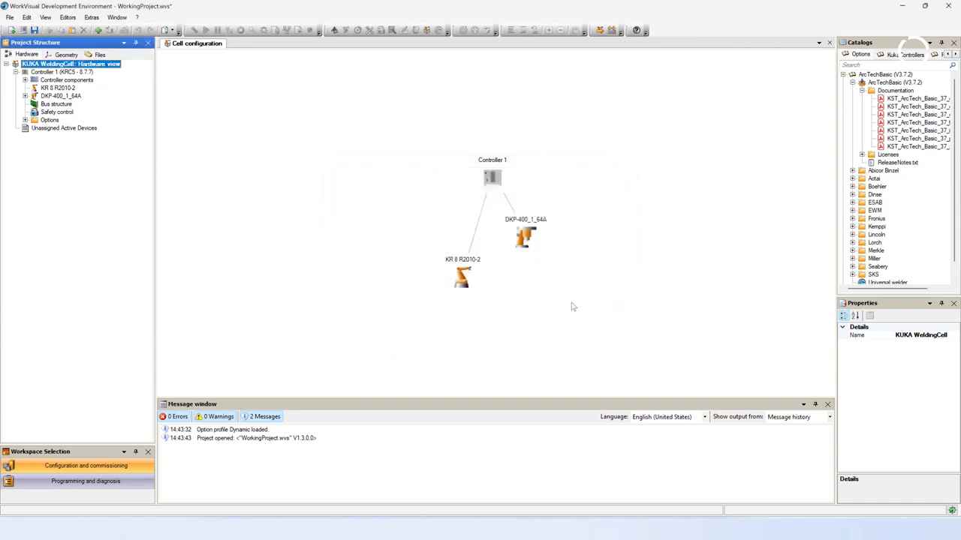
{"action": "left_click", "coordinate": [10, 17]}
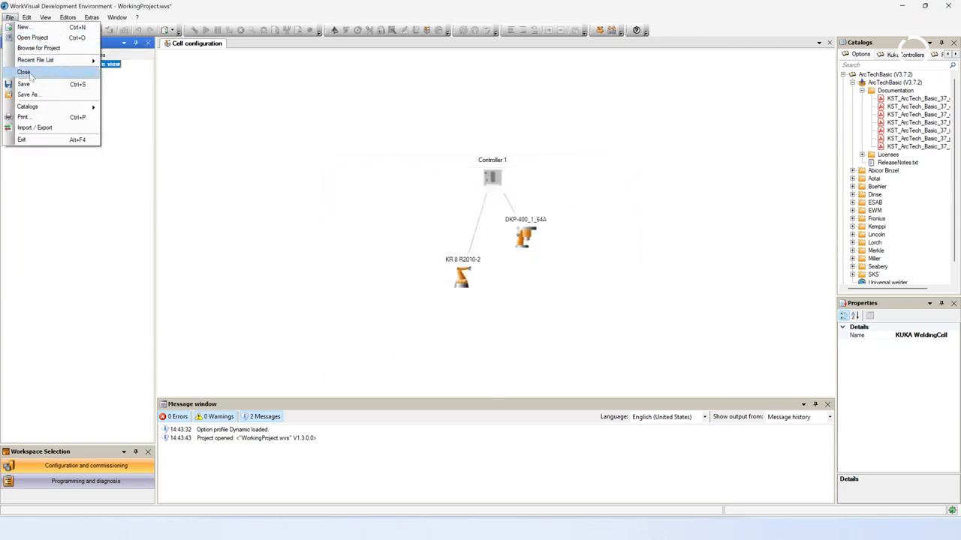
{"action": "left_click", "coordinate": [23, 71]}
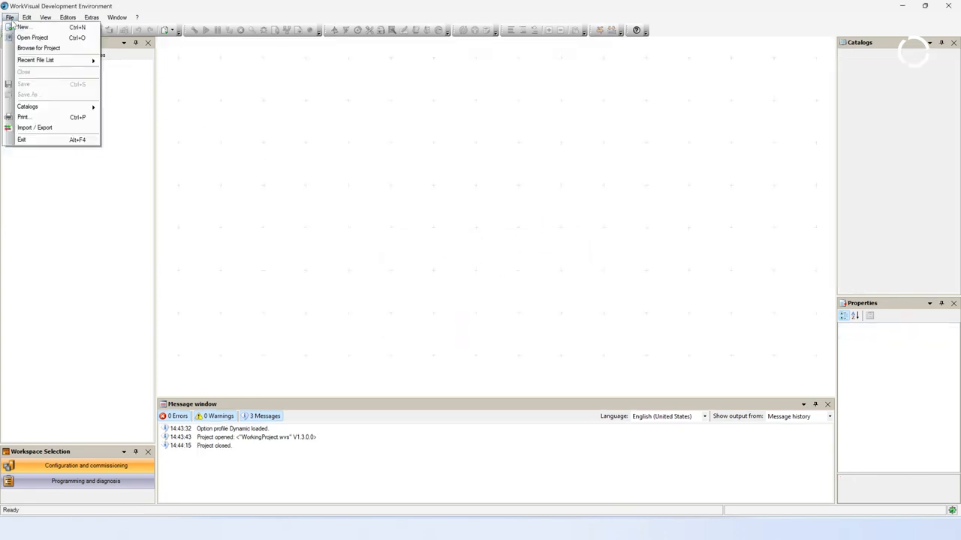
Import the Fronius FB Inside EtherCAT ESI device description file from Downloads.
{"action": "left_click", "coordinate": [34, 127]}
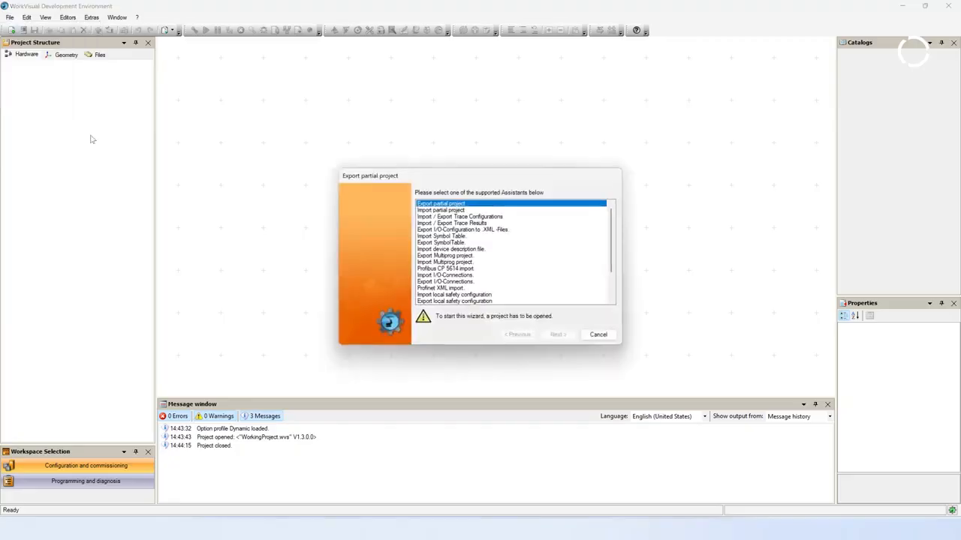
{"action": "mouse_move", "coordinate": [390, 221]}
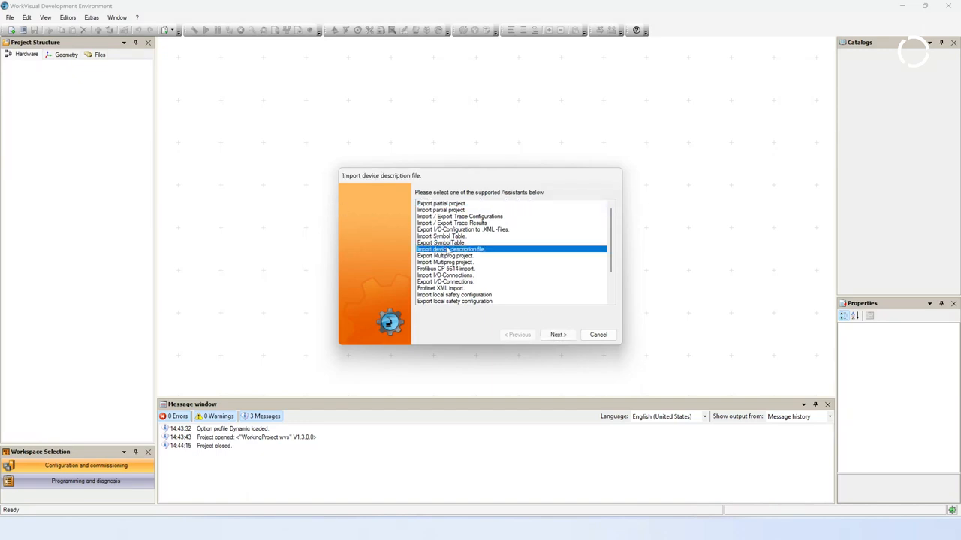
{"action": "left_click", "coordinate": [557, 334]}
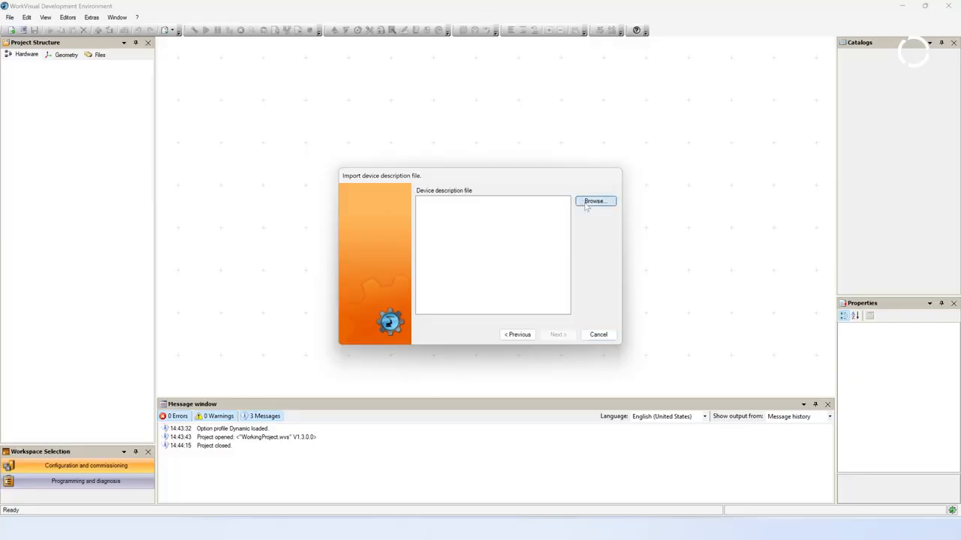
{"action": "left_click", "coordinate": [595, 201]}
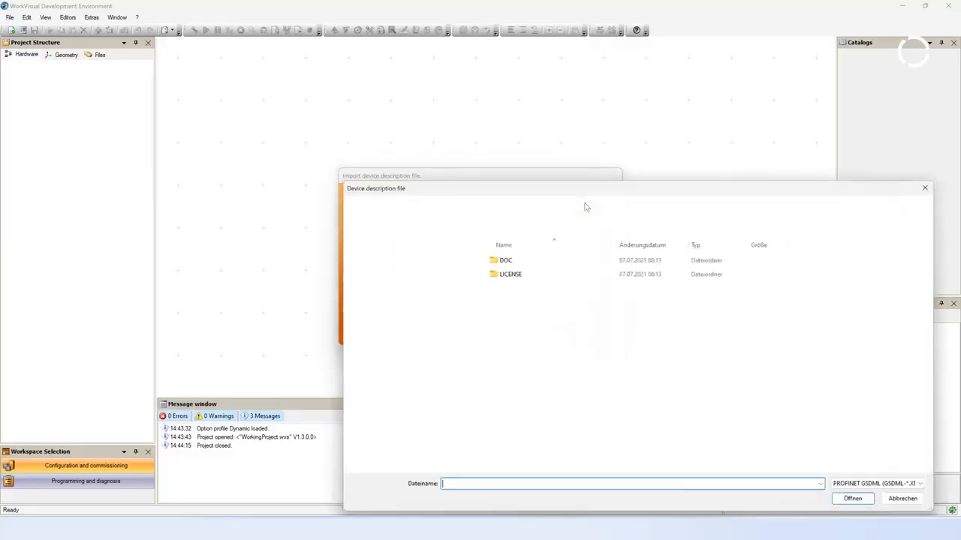
{"action": "left_click", "coordinate": [371, 358]}
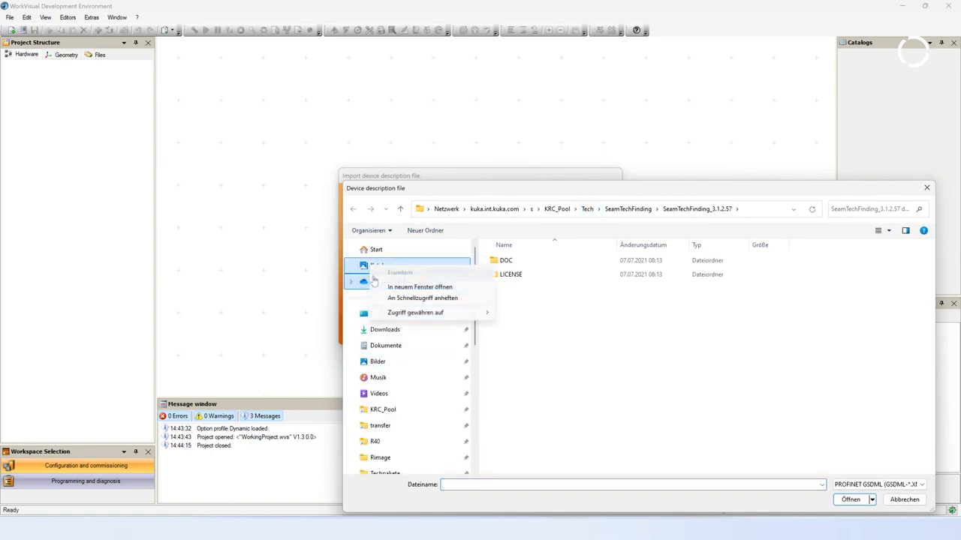
{"action": "left_click", "coordinate": [384, 329]}
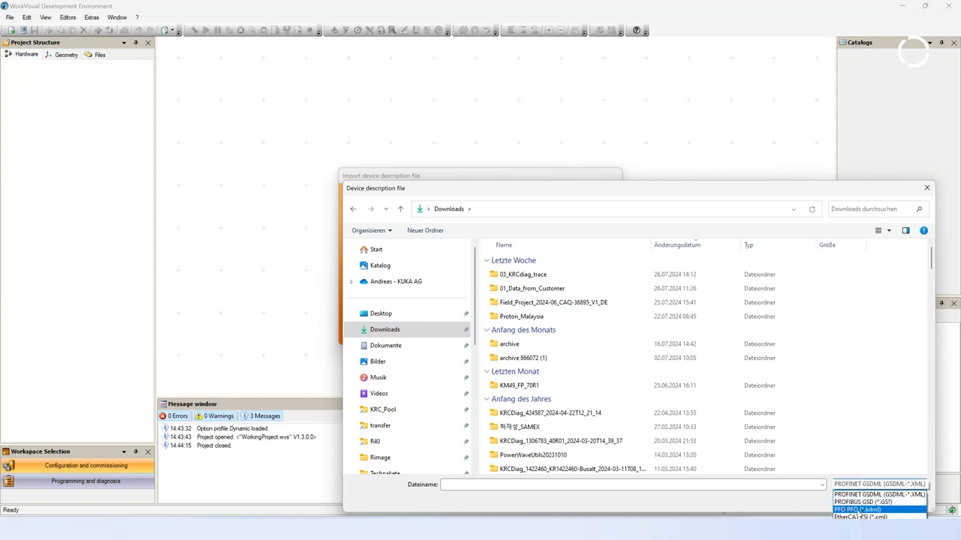
{"action": "left_click", "coordinate": [860, 517]}
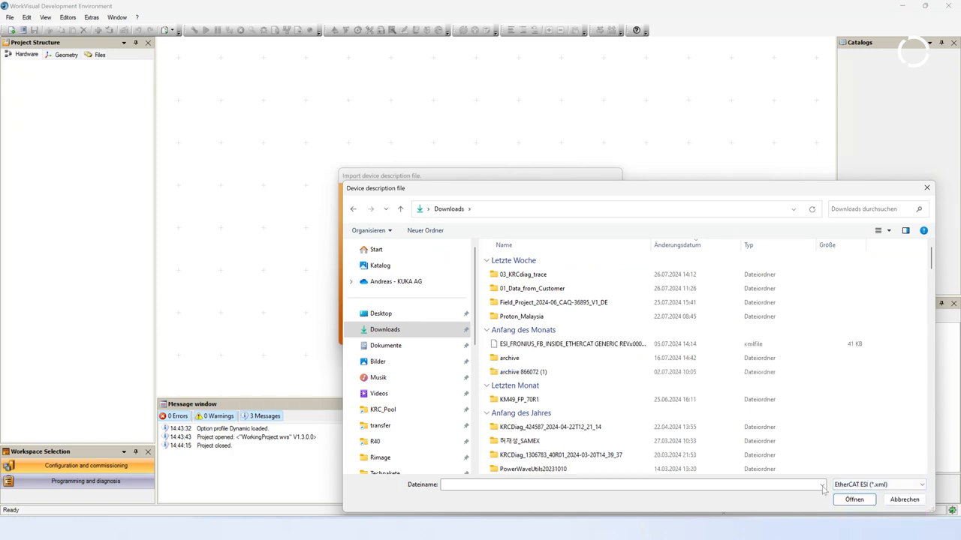
{"action": "left_click", "coordinate": [570, 344]}
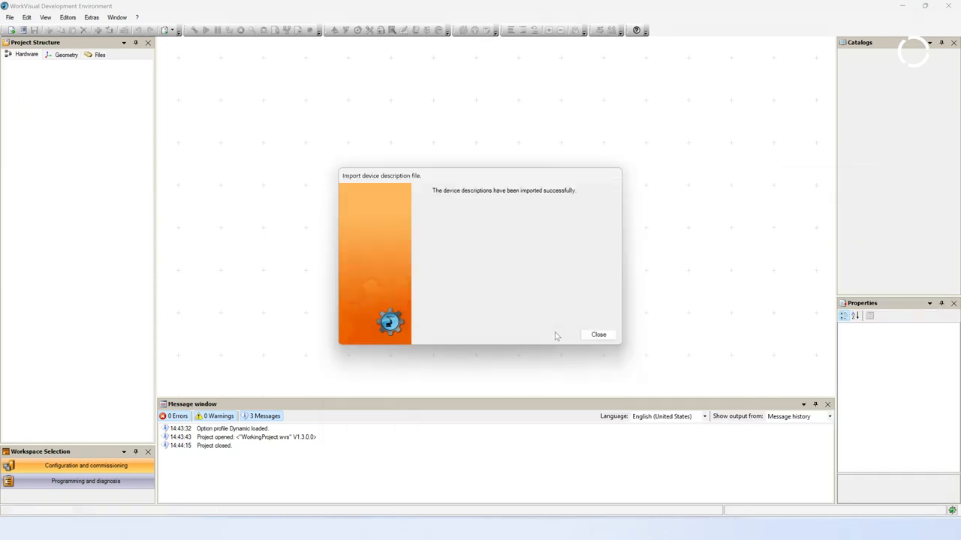
{"action": "left_click", "coordinate": [598, 334]}
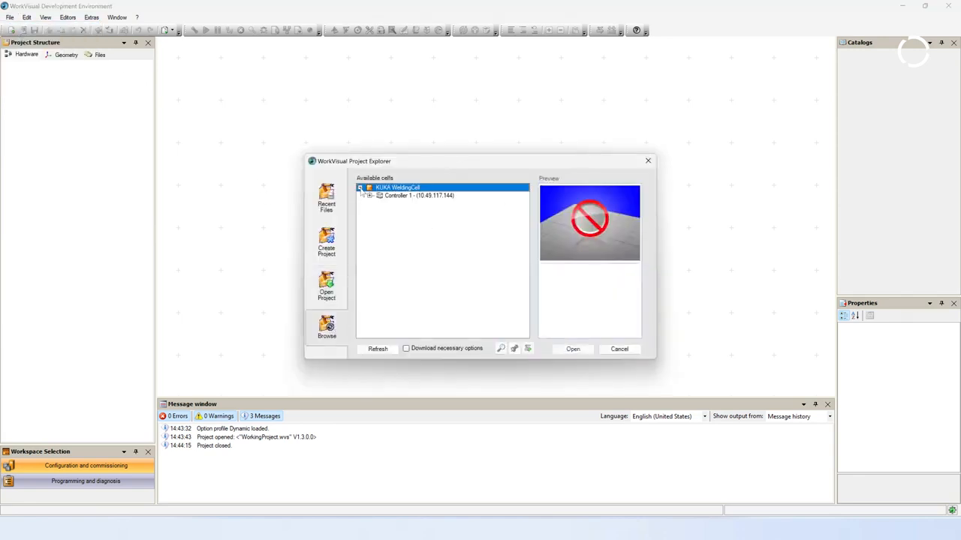
Open the KUKA WeldingCell project and set Controller 1 as active controller.
{"action": "left_click", "coordinate": [572, 349]}
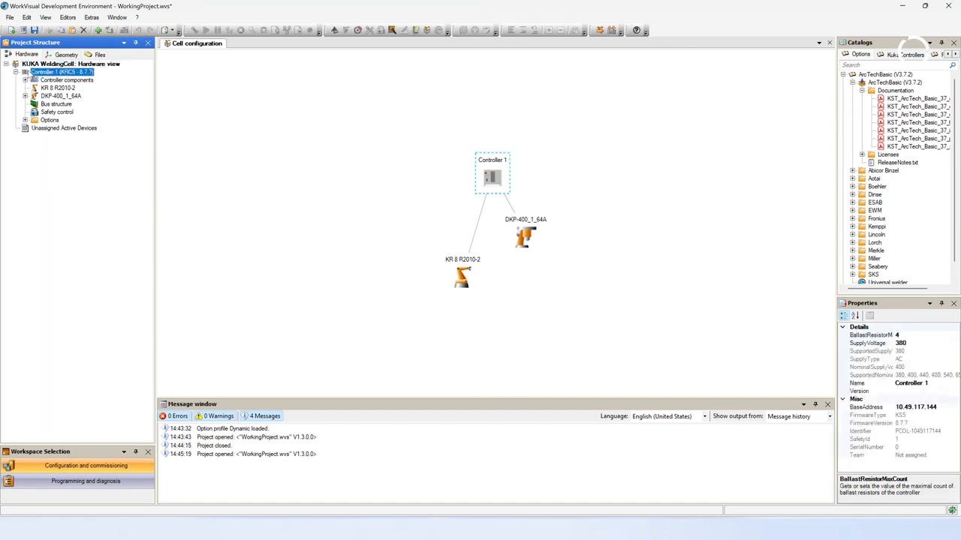
{"action": "right_click", "coordinate": [56, 72]}
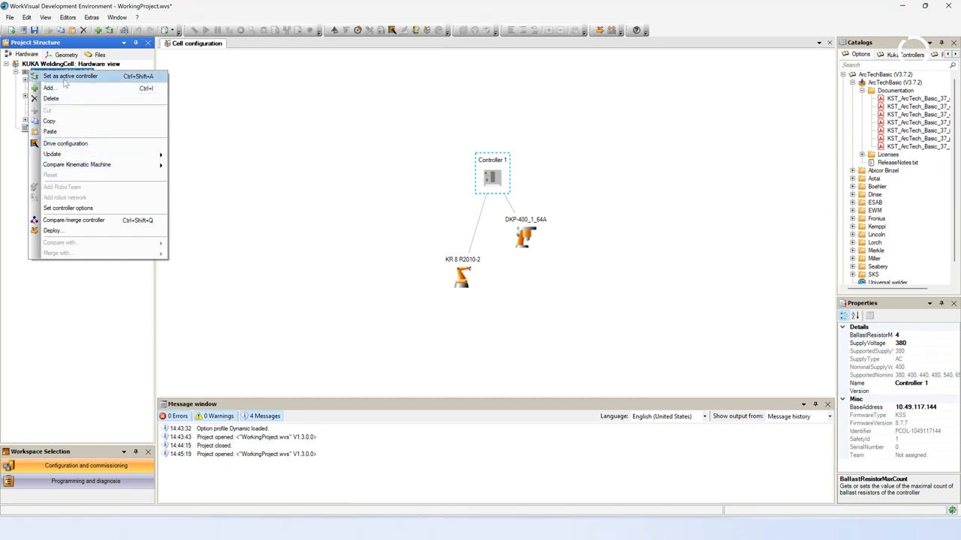
{"action": "left_click", "coordinate": [70, 75]}
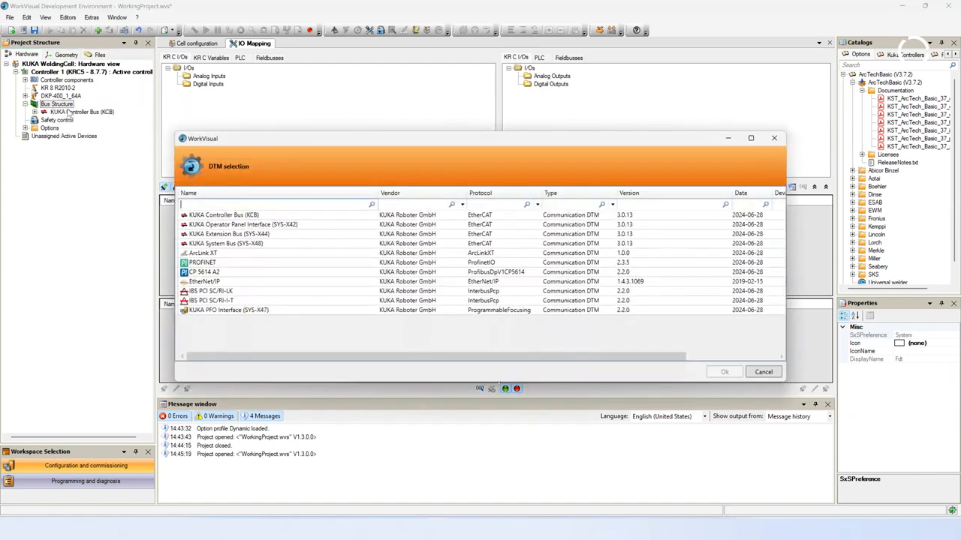
{"action": "mouse_move", "coordinate": [236, 284]}
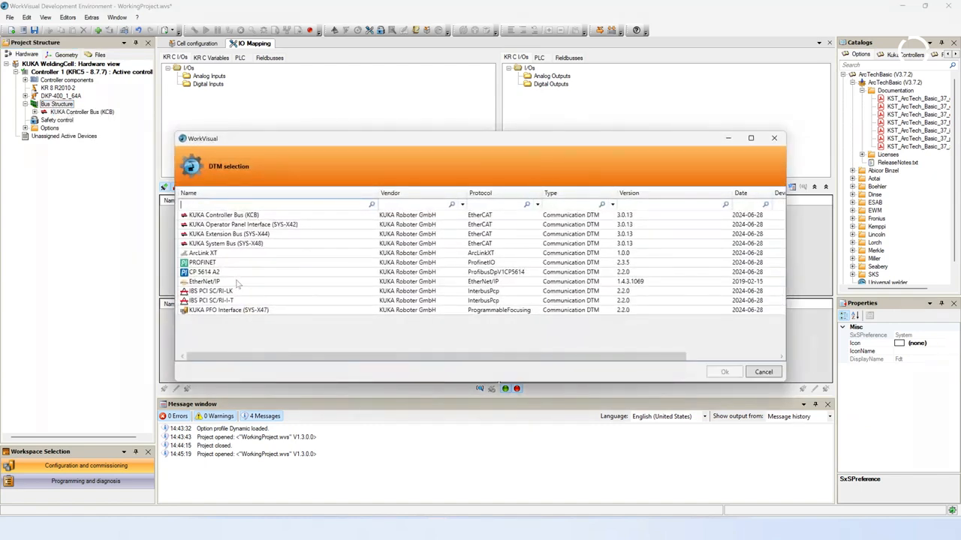
Add KUKA Extension Bus (SYS-X44) from the DTM selection and expand its entry.
{"action": "left_click", "coordinate": [228, 235]}
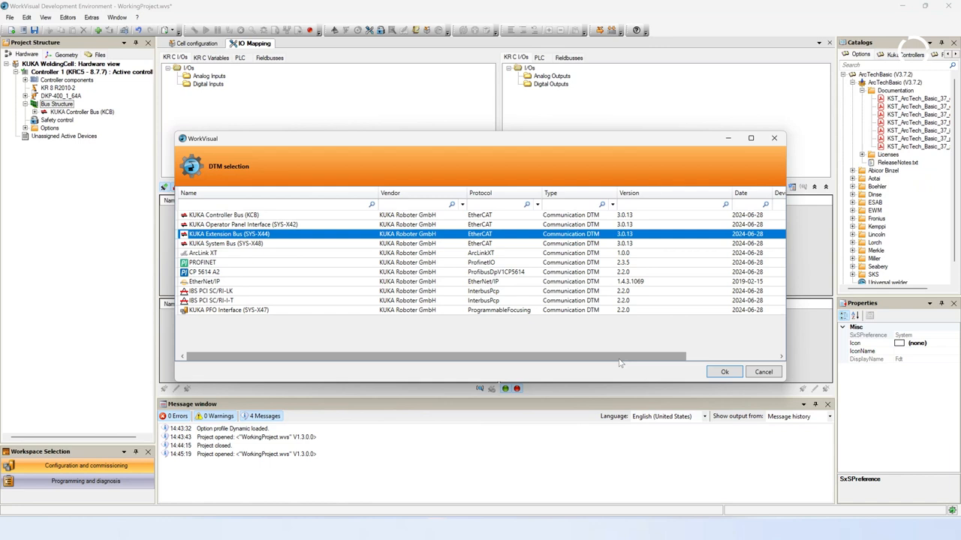
{"action": "left_click", "coordinate": [723, 372]}
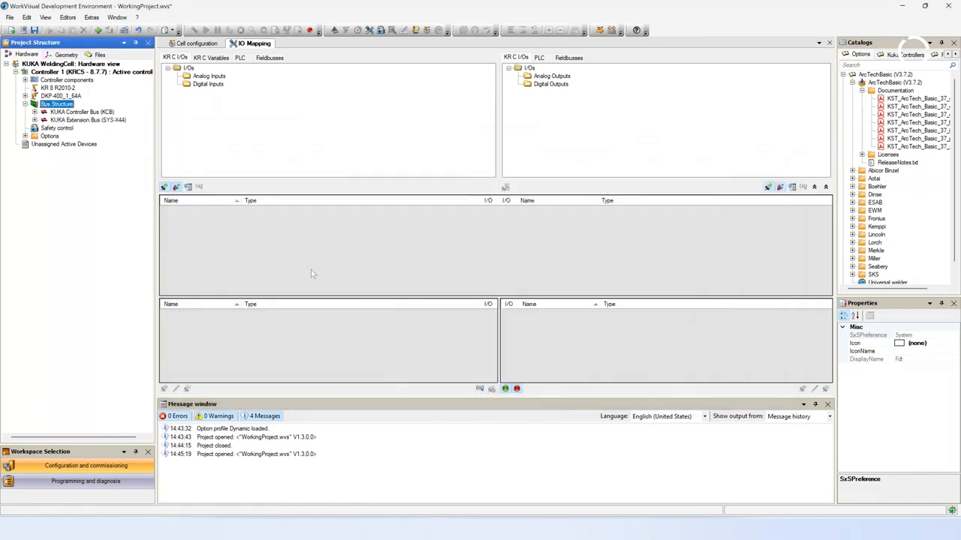
{"action": "left_click", "coordinate": [35, 120]}
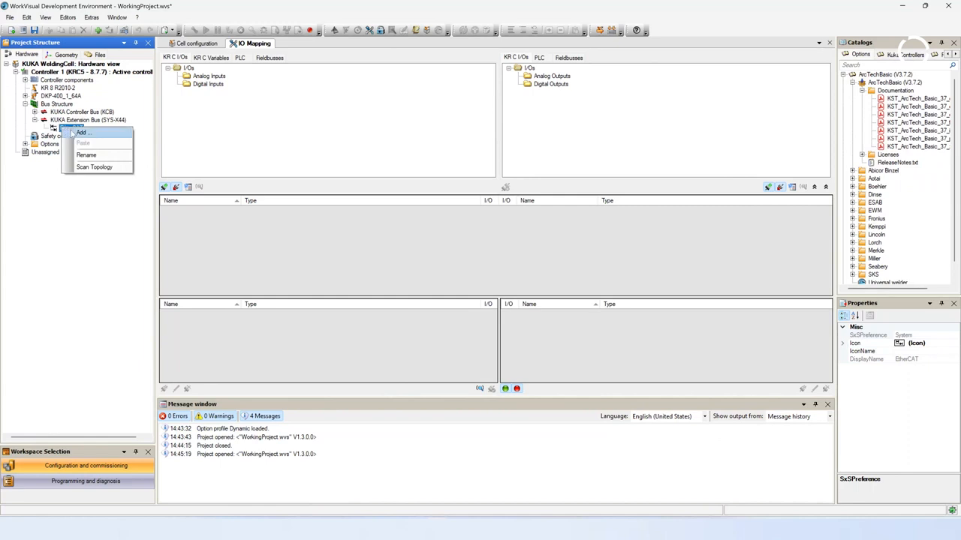
Add the Fronius-FB-Inside-EtherCAT Standard Image device to the Extension Bus EtherCAT segment.
{"action": "left_click", "coordinate": [81, 132]}
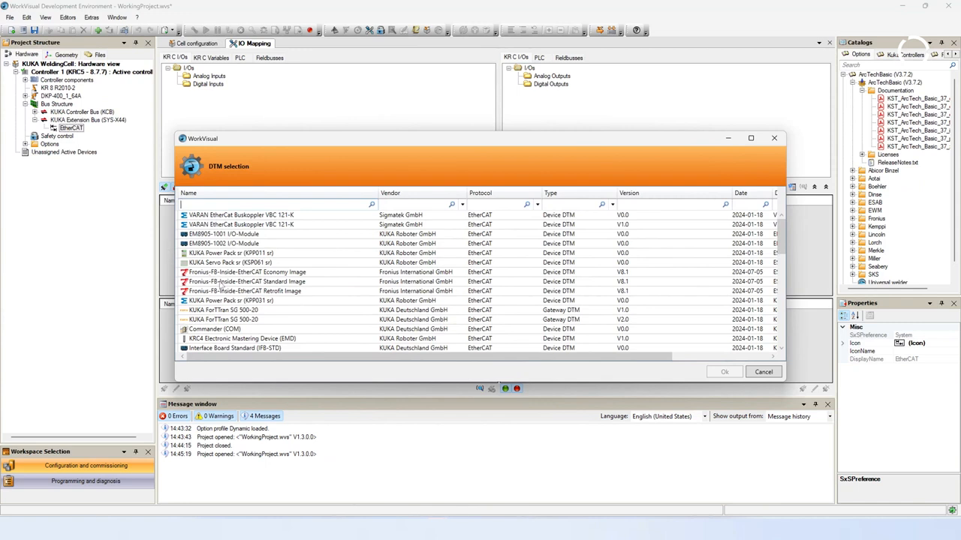
{"action": "left_click", "coordinate": [248, 281]}
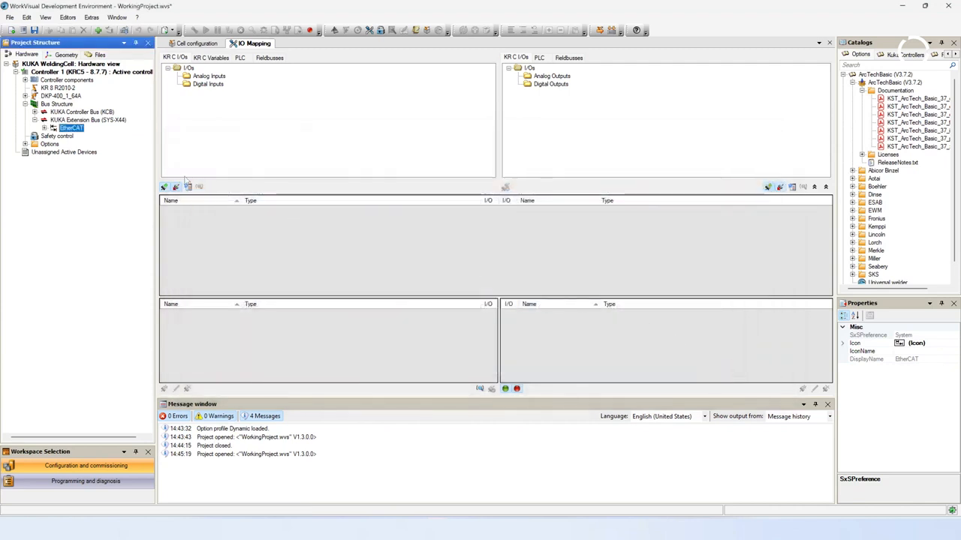
{"action": "mouse_move", "coordinate": [149, 170]}
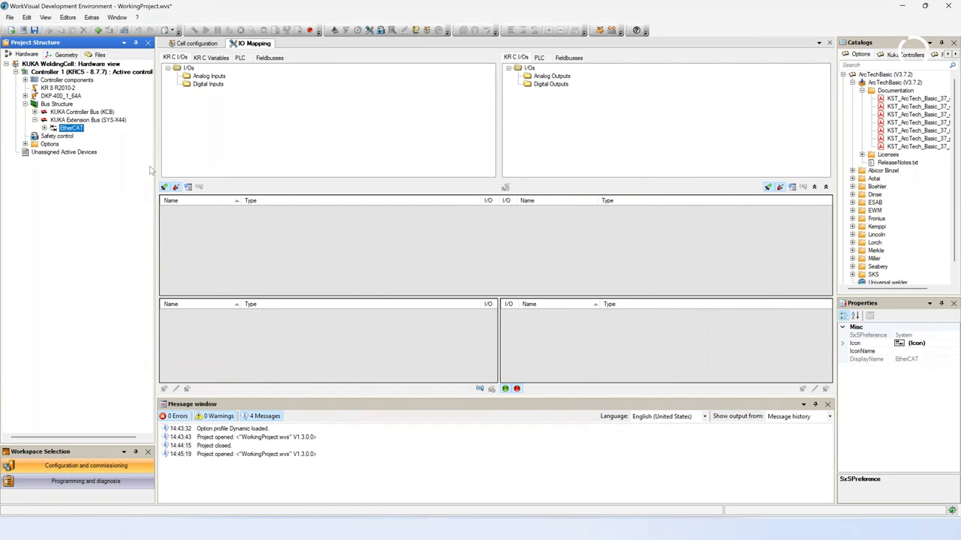
{"action": "mouse_move", "coordinate": [150, 171]}
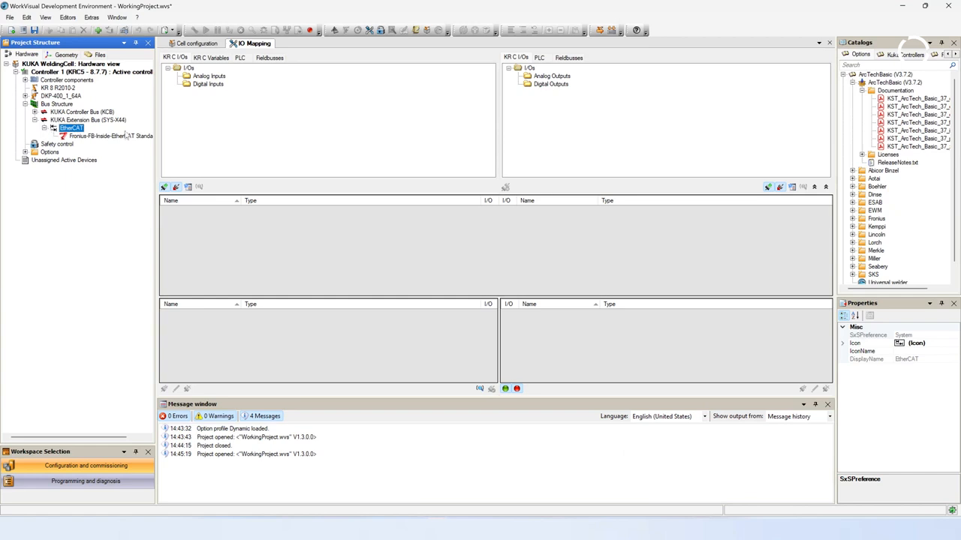
{"action": "mouse_move", "coordinate": [572, 63]}
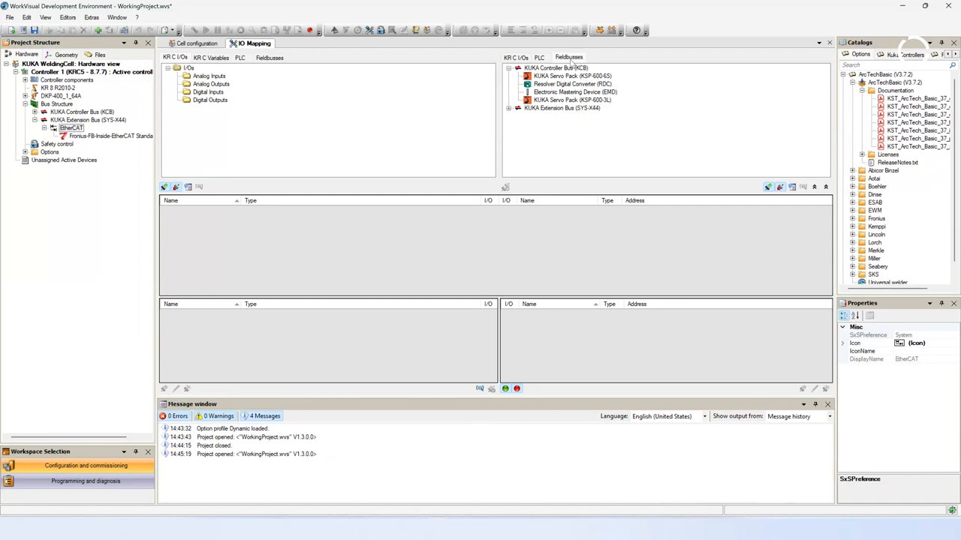
{"action": "mouse_move", "coordinate": [367, 91]}
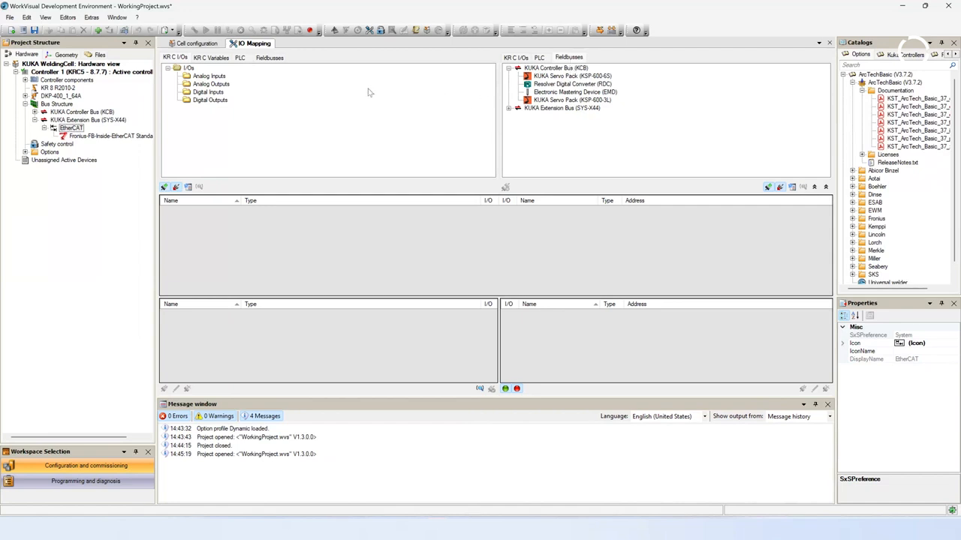
Connect the Fronius device's input bytes and words to controller inputs from $IN[3001].
{"action": "left_click", "coordinate": [210, 91]}
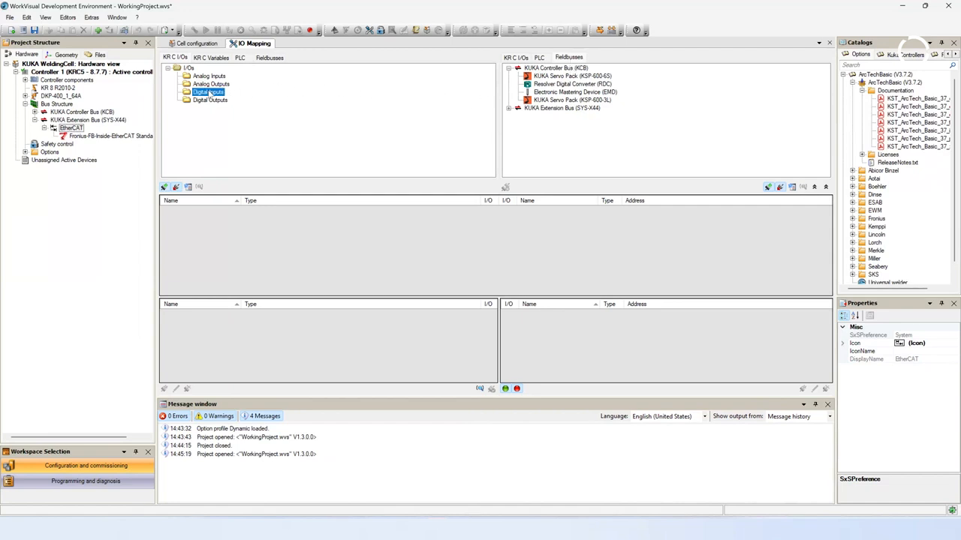
{"action": "left_click", "coordinate": [209, 92]}
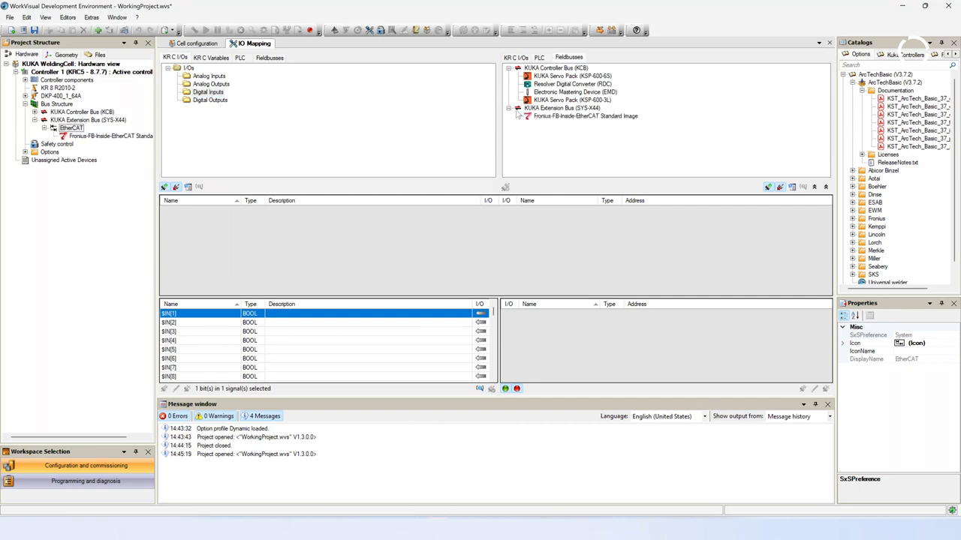
{"action": "left_click", "coordinate": [585, 116]}
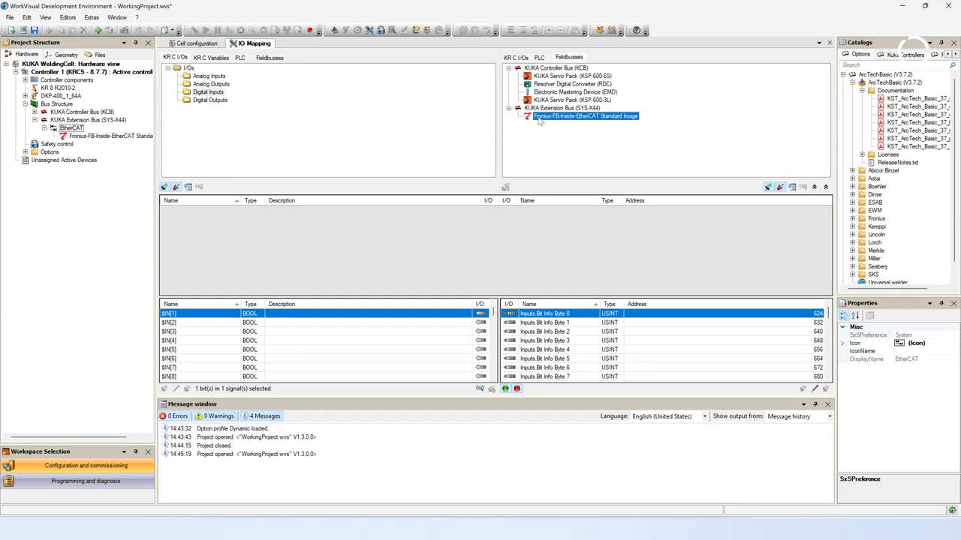
{"action": "mouse_move", "coordinate": [758, 188]}
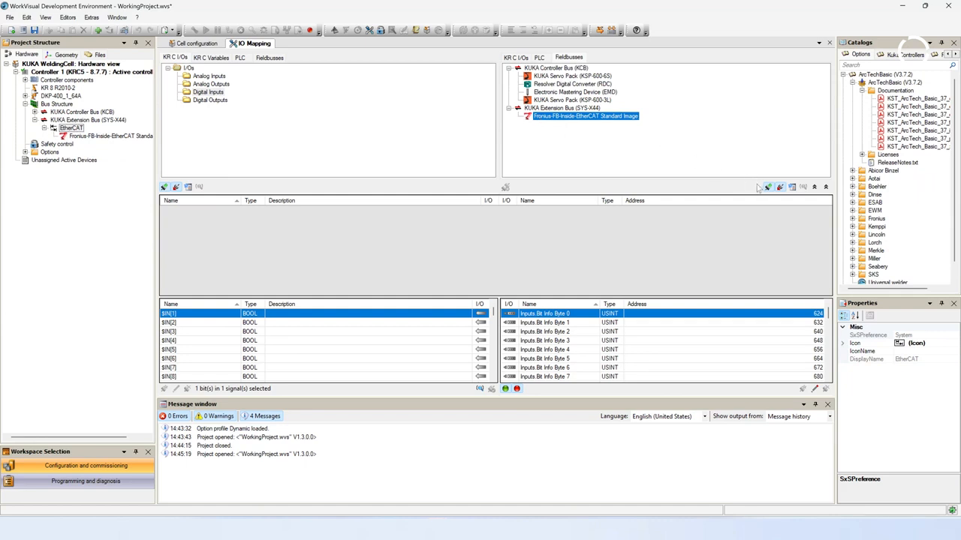
{"action": "mouse_move", "coordinate": [768, 188]}
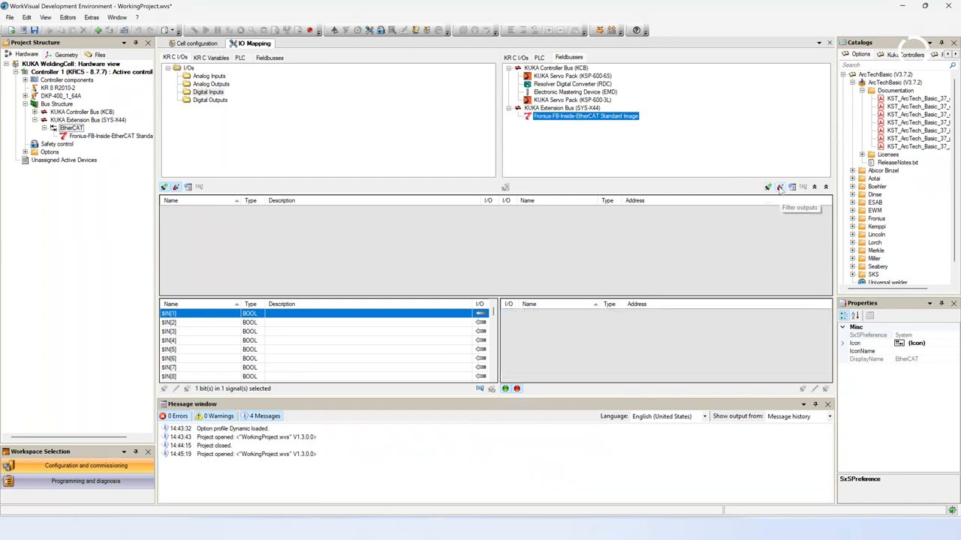
{"action": "left_click", "coordinate": [768, 187]}
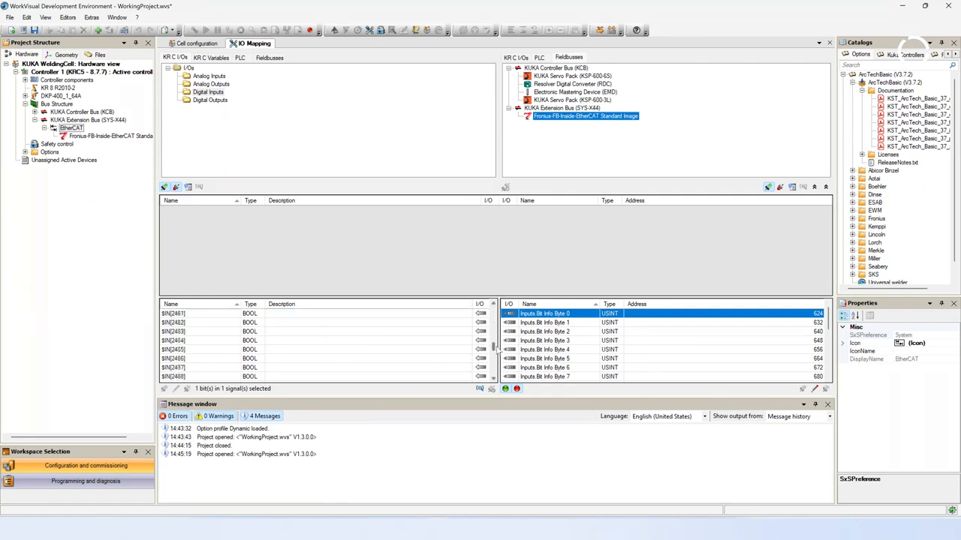
{"action": "scroll", "scroll_direction": "down", "scroll_amount": 3}
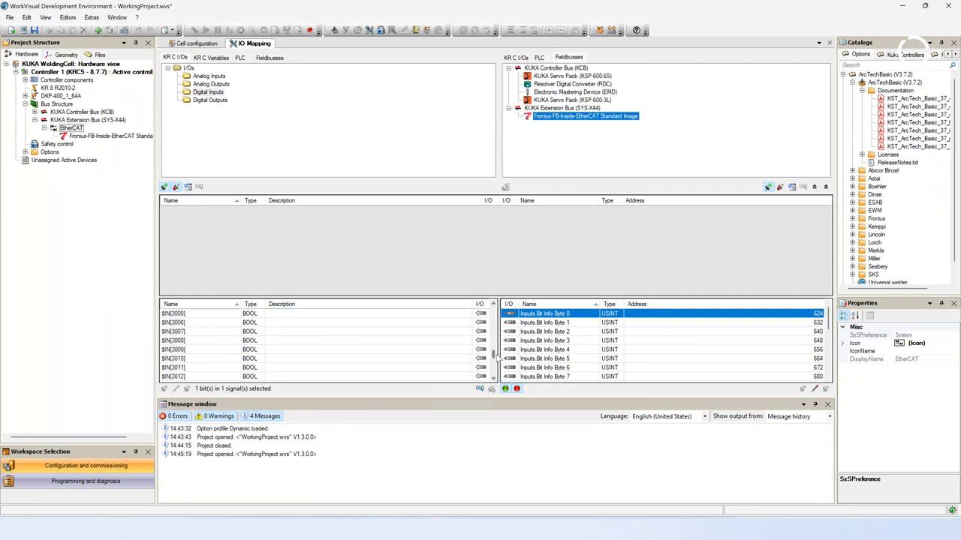
{"action": "scroll", "scroll_direction": "up", "scroll_amount": 3}
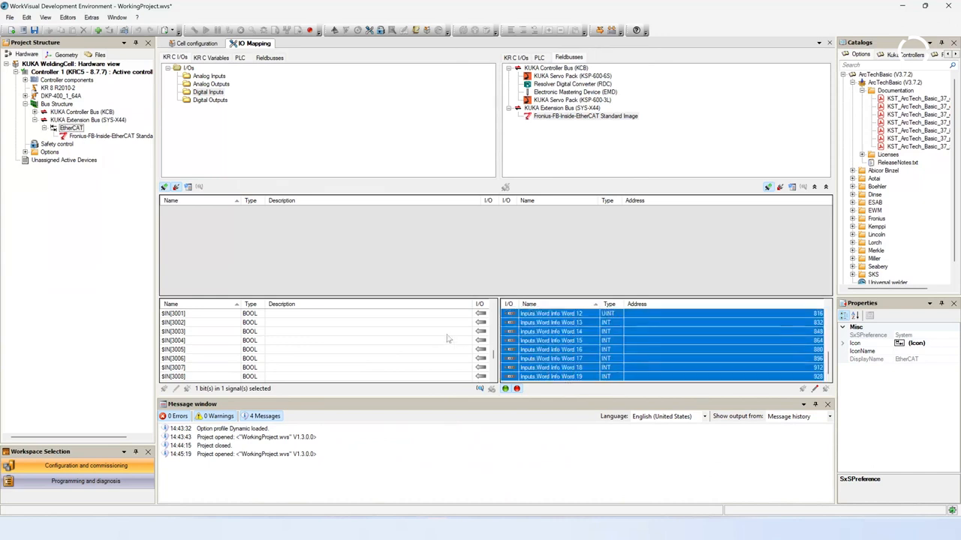
{"action": "right_click", "coordinate": [172, 313]}
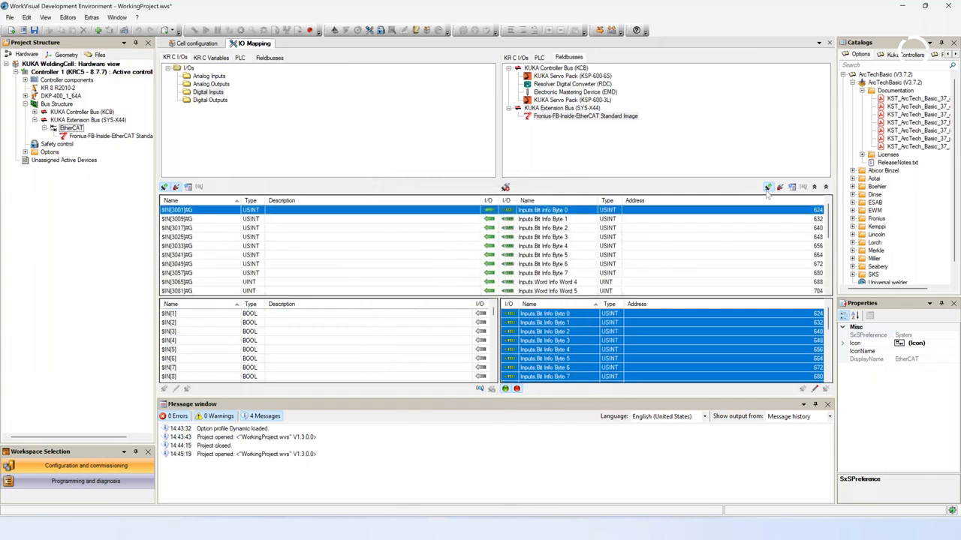
{"action": "left_click", "coordinate": [767, 188]}
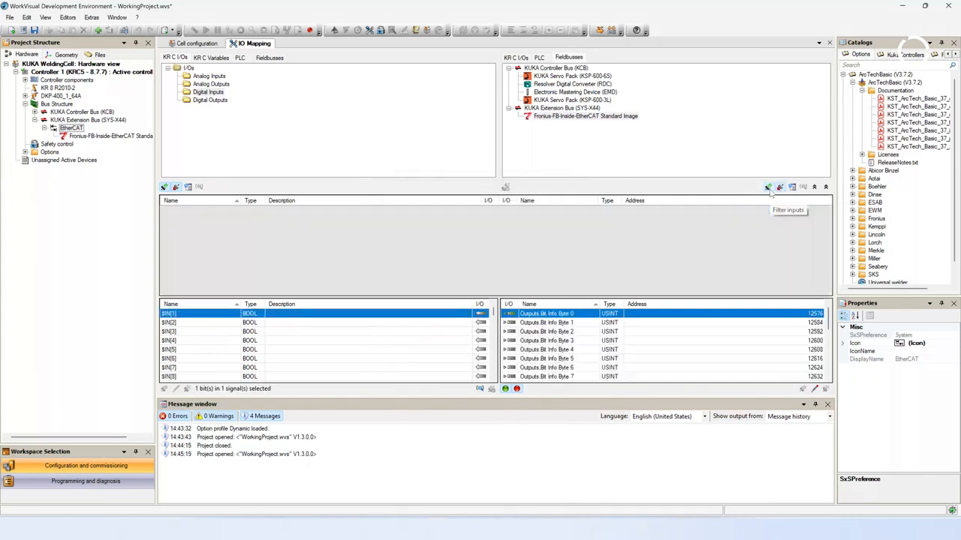
Connect the Fronius device's output bytes and words as grouped signals from $OUT[3001].
{"action": "left_click", "coordinate": [210, 99]}
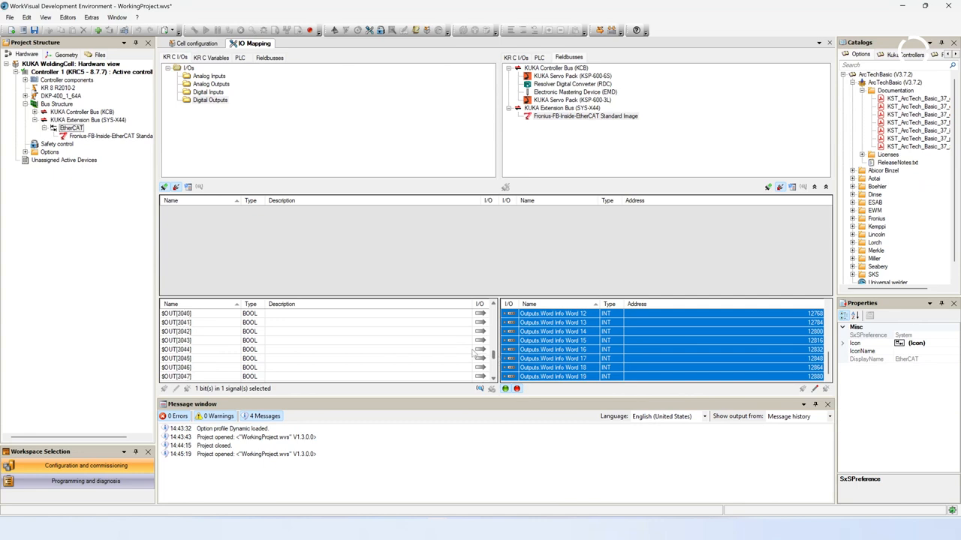
{"action": "scroll", "scroll_direction": "up", "scroll_amount": 3}
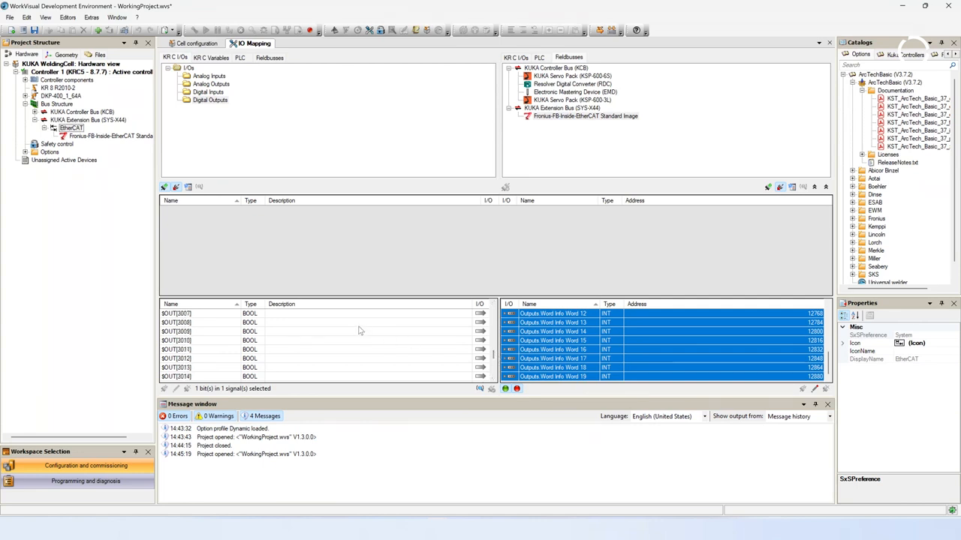
{"action": "right_click", "coordinate": [177, 340]}
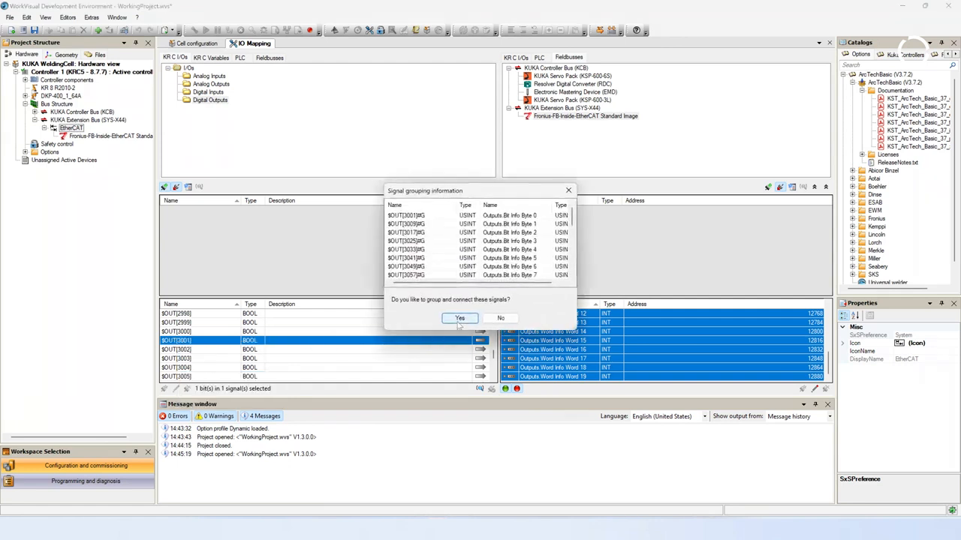
{"action": "left_click", "coordinate": [459, 318]}
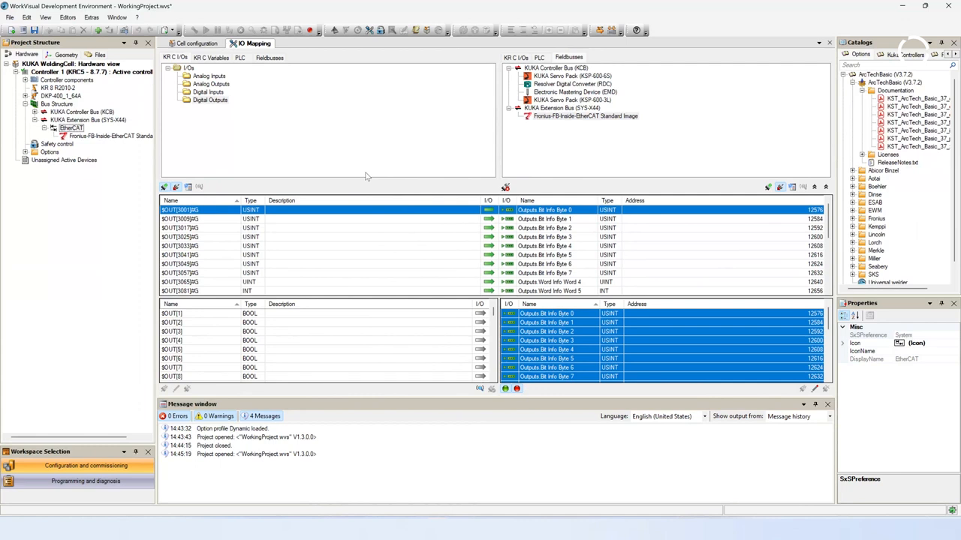
{"action": "mouse_move", "coordinate": [350, 168]}
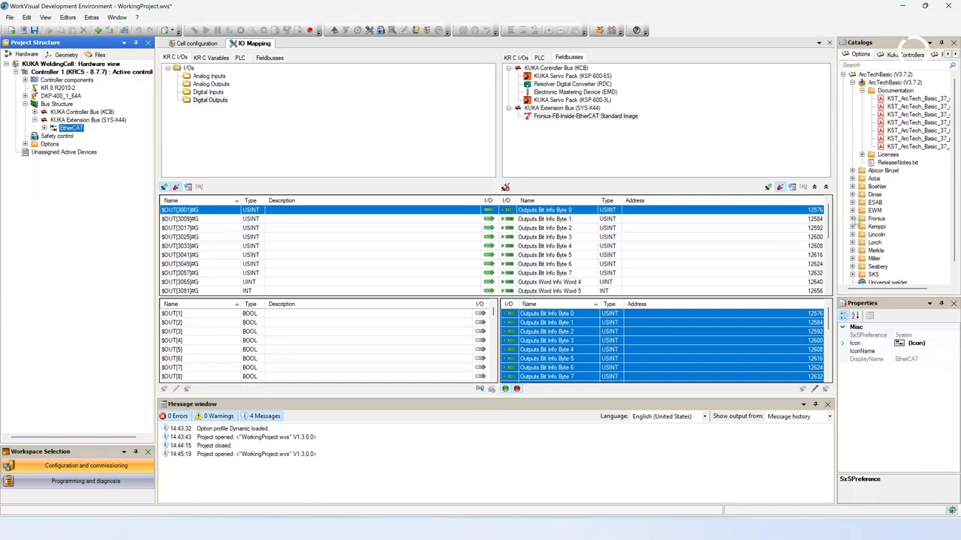
{"action": "left_click", "coordinate": [854, 218]}
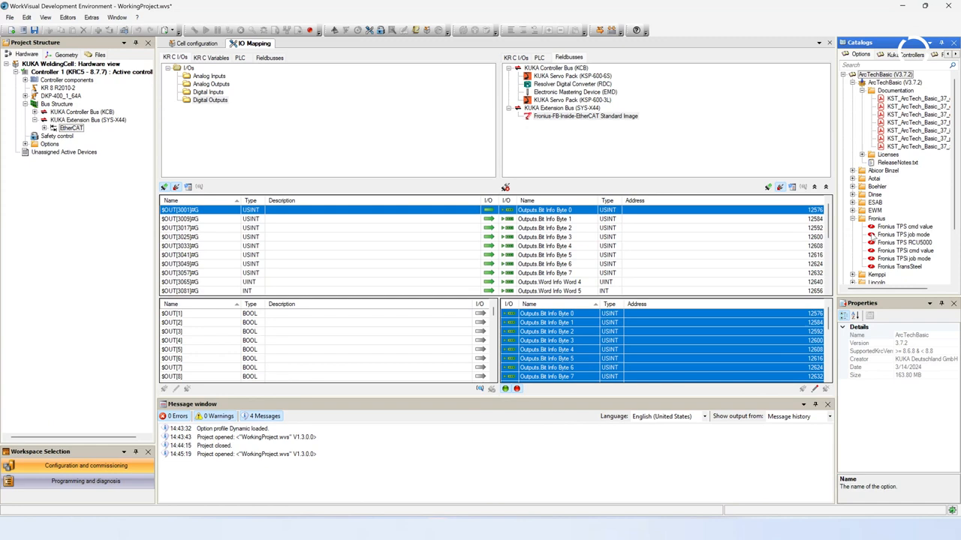
{"action": "mouse_move", "coordinate": [904, 241]}
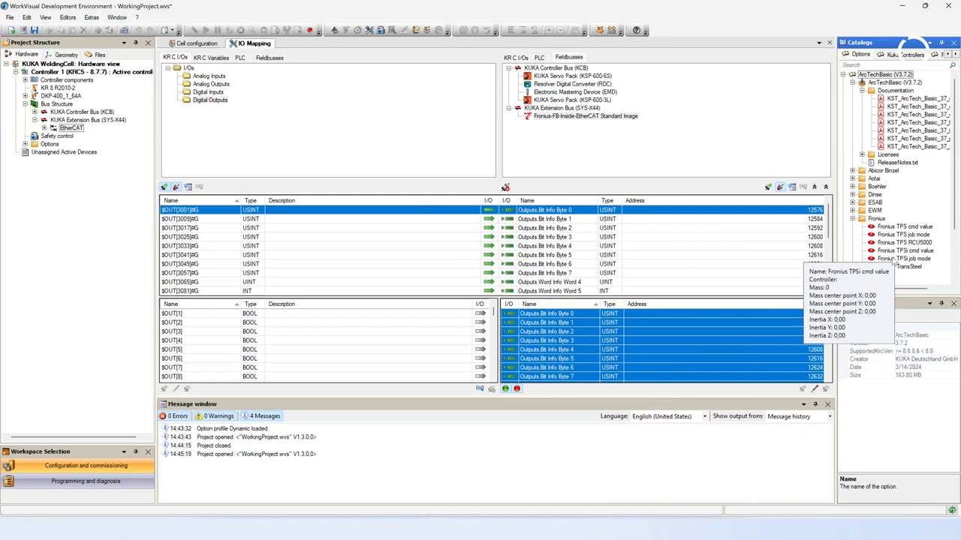
Add the Fronius TPSi job mode power source from the ArcTechBasic catalog and open its settings.
{"action": "left_click", "coordinate": [903, 258]}
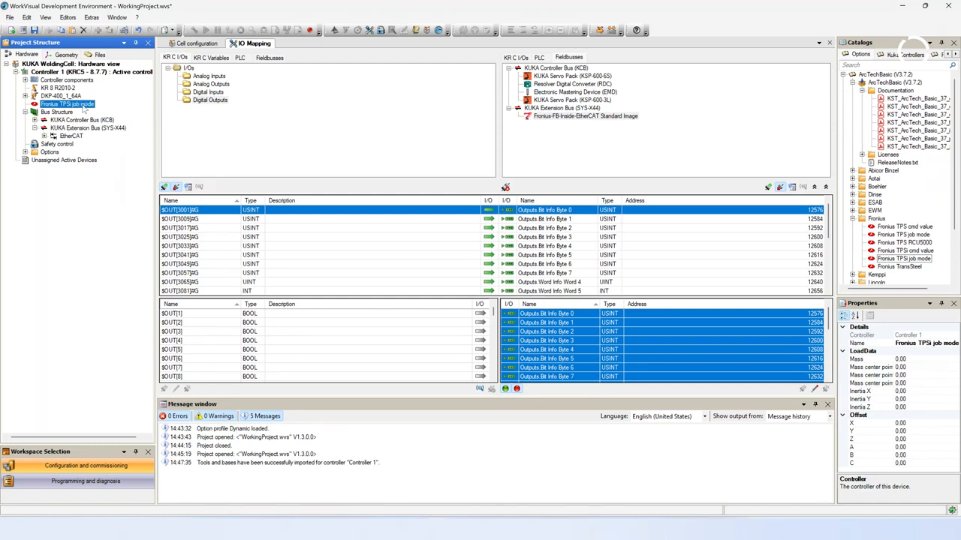
{"action": "double_click", "coordinate": [67, 104]}
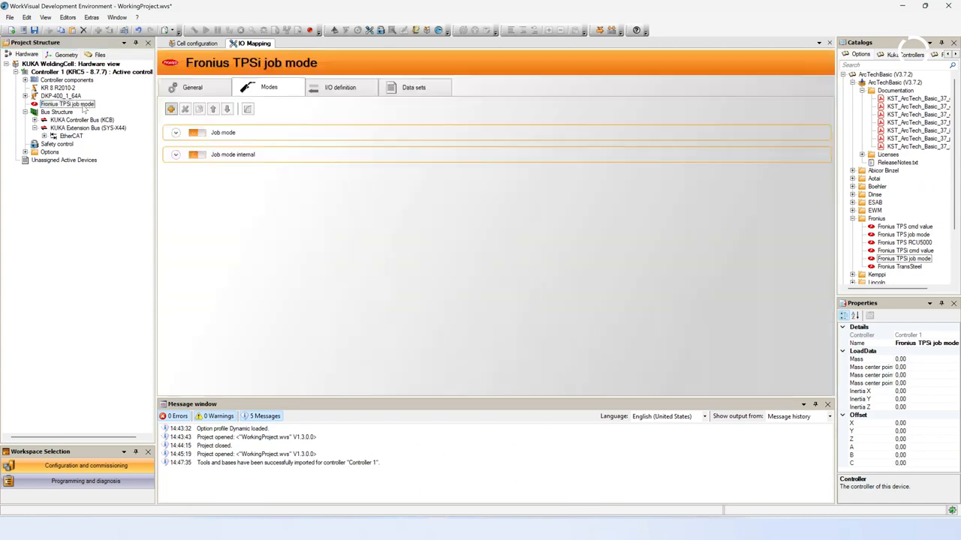
Set both I/O definition offsets to 3001 (outputs from $OUT[3001]), then deploy to completion.
{"action": "left_click", "coordinate": [67, 103]}
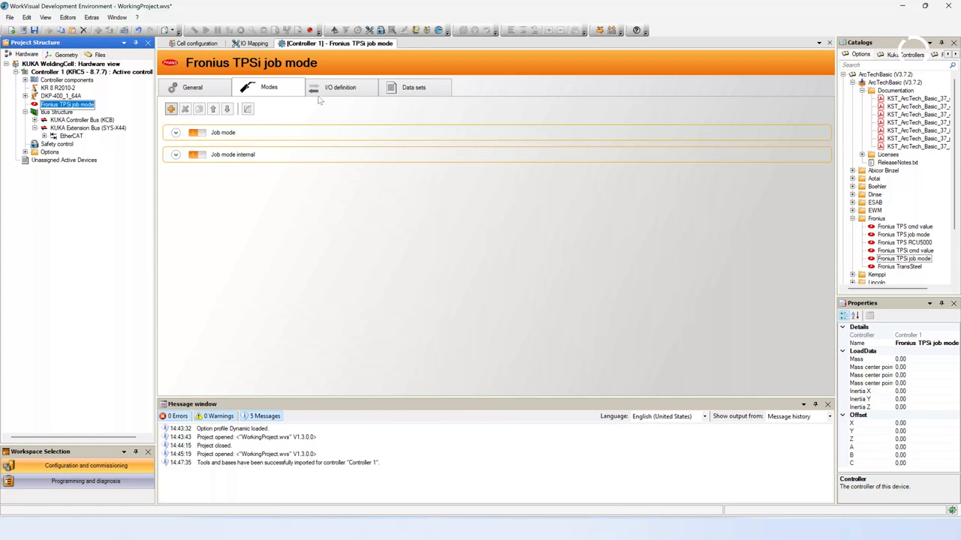
{"action": "left_click", "coordinate": [340, 87]}
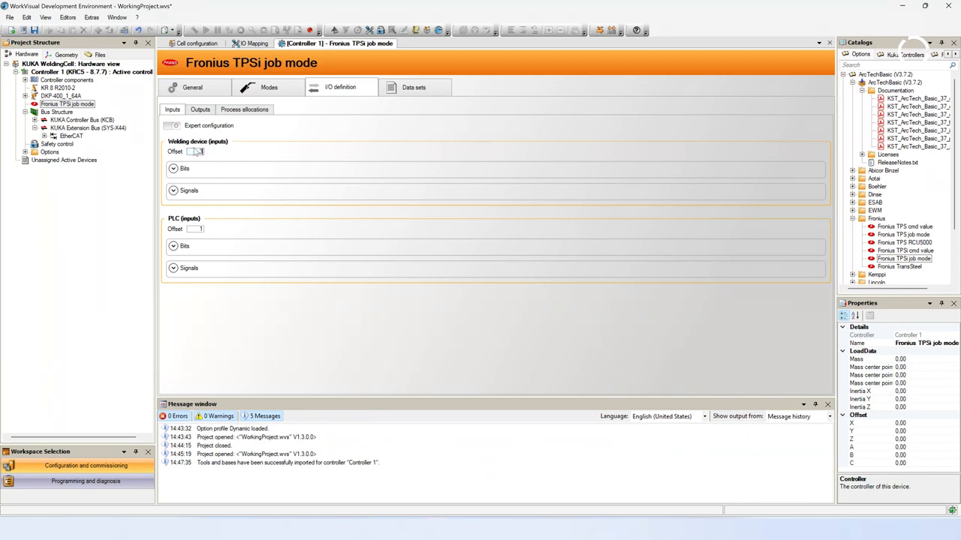
{"action": "type", "text": "3001"}
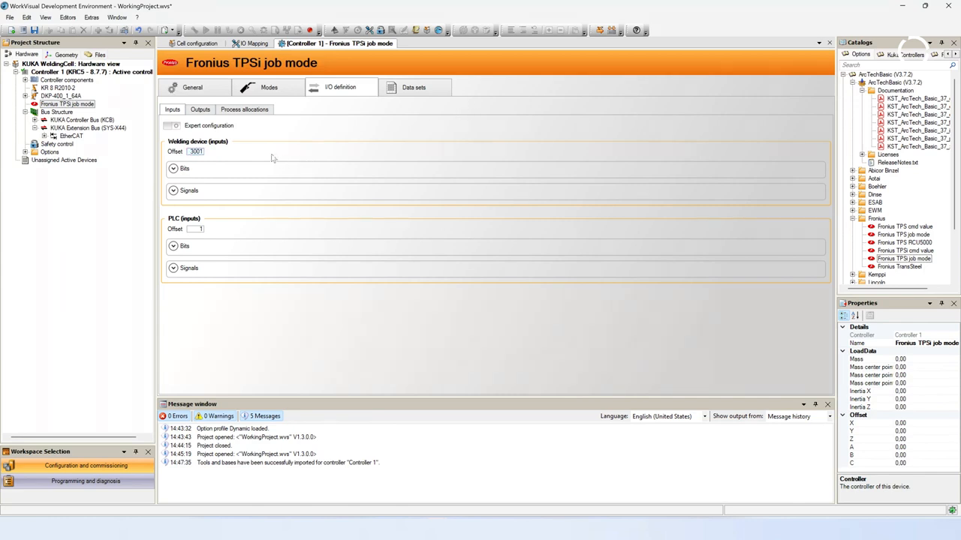
{"action": "left_click", "coordinate": [199, 109]}
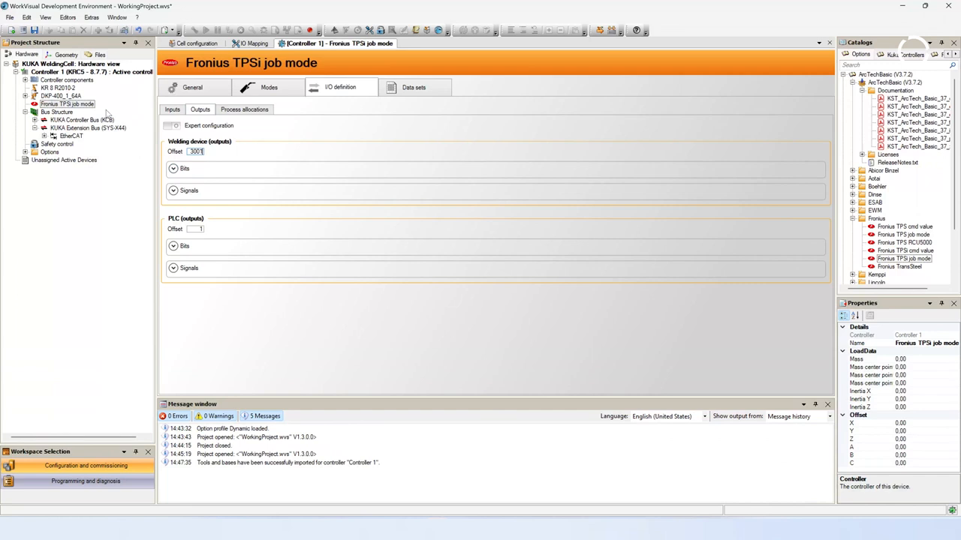
{"action": "left_click", "coordinate": [173, 168]}
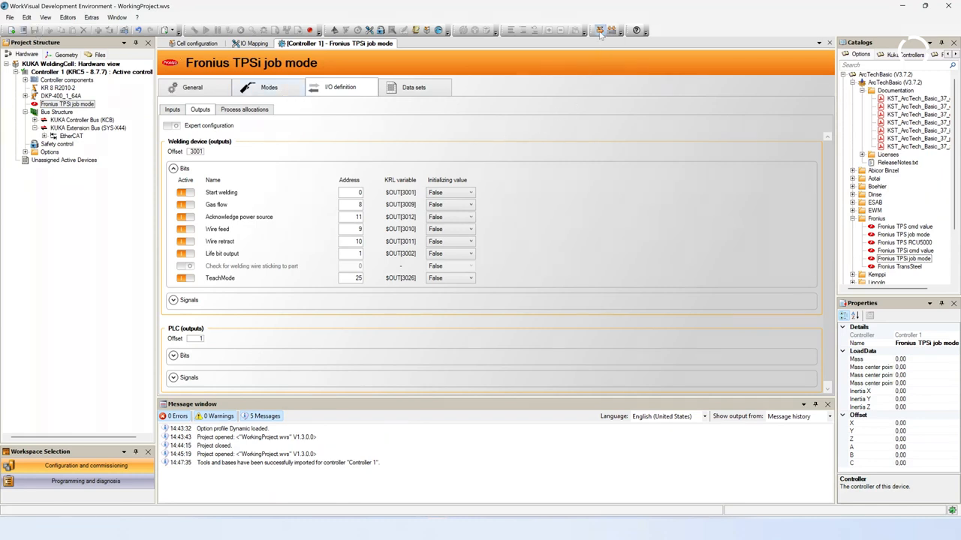
{"action": "left_click", "coordinate": [600, 30]}
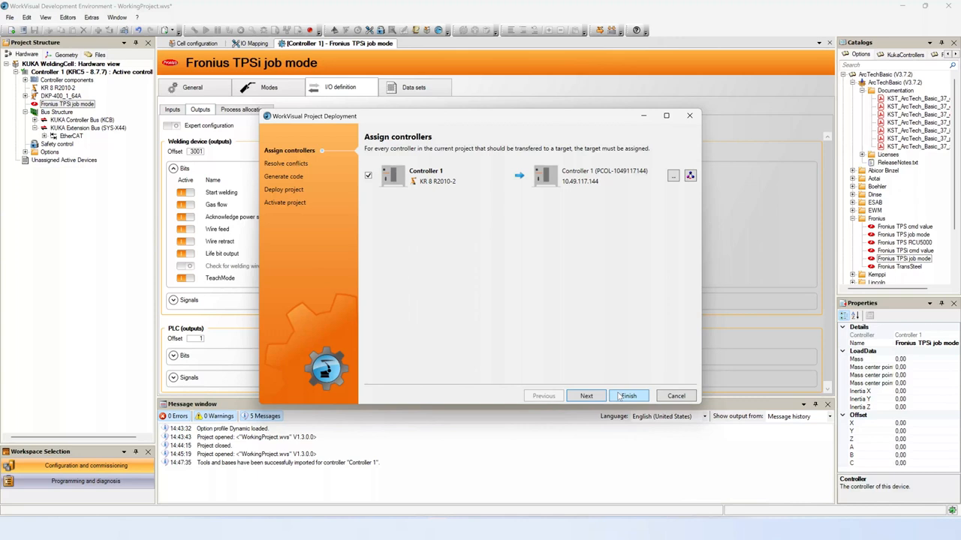
{"action": "left_click", "coordinate": [586, 396]}
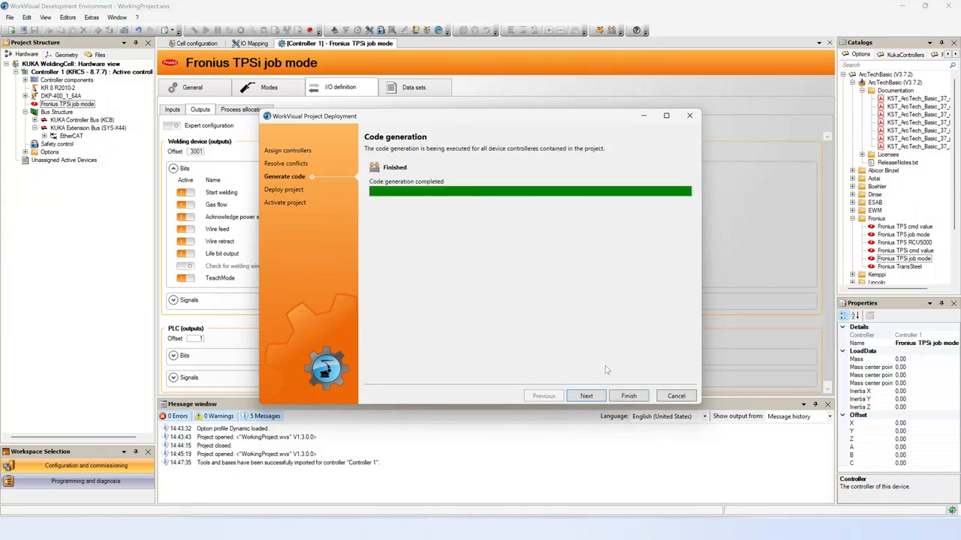